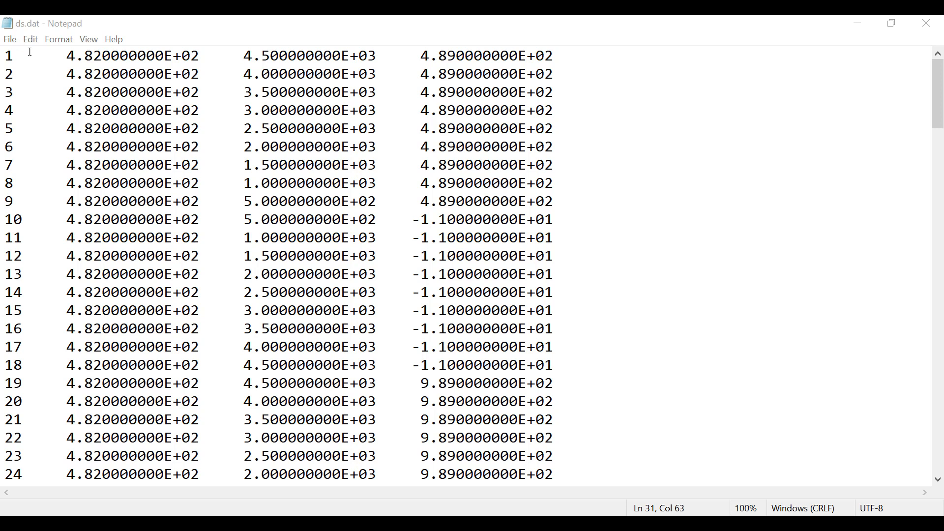
pyautogui.moveTo(782, 236)
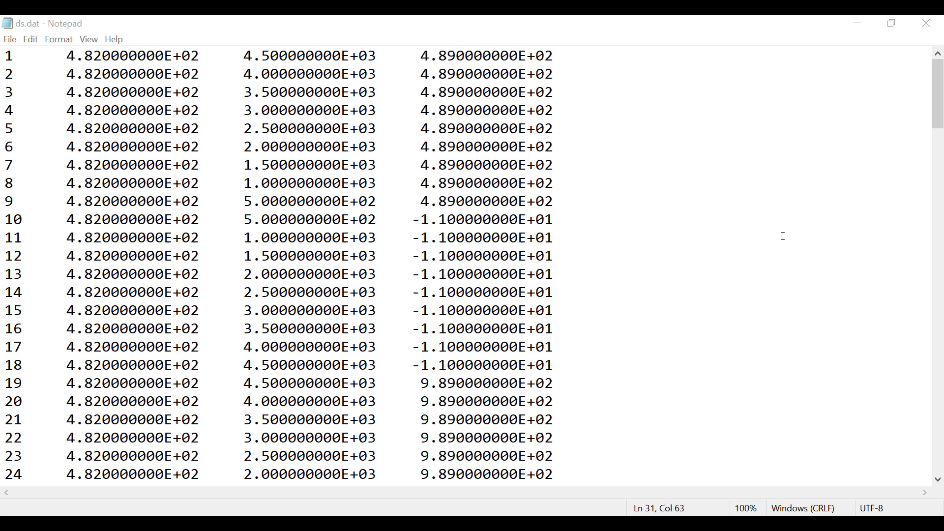
pyautogui.moveTo(784, 243)
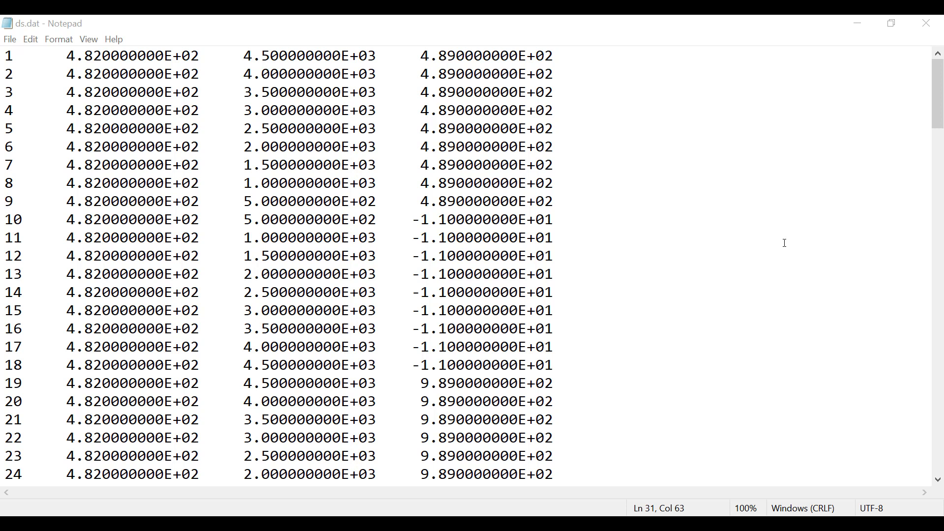
pyautogui.moveTo(887, 136)
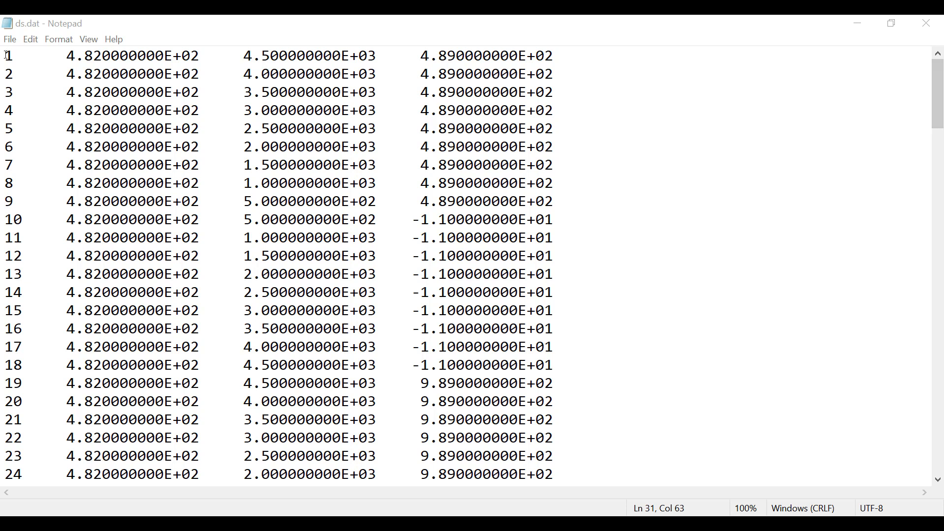
# Select and copy the numbered node coordinate rows of ds.dat, then switch to grid.xlsx.
pyautogui.click(9, 55)
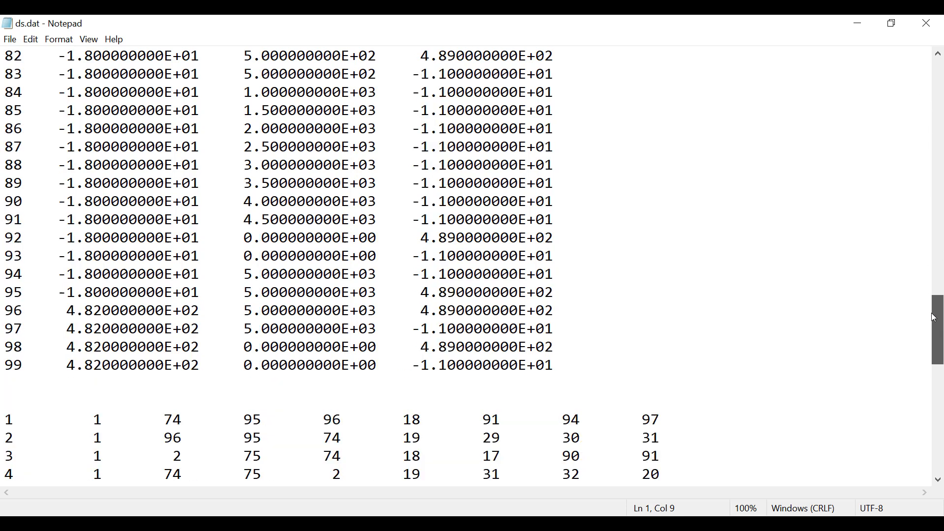
pyautogui.scroll(-3)
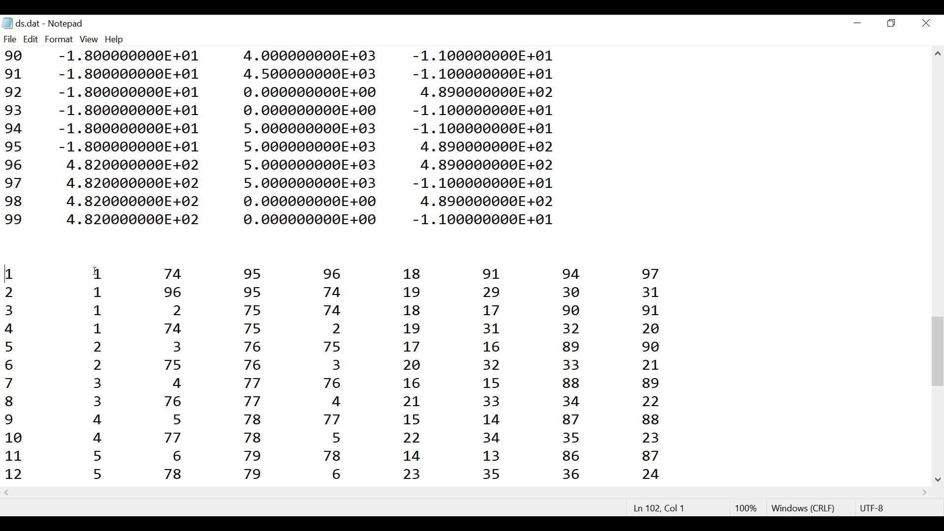
pyautogui.moveTo(92, 272)
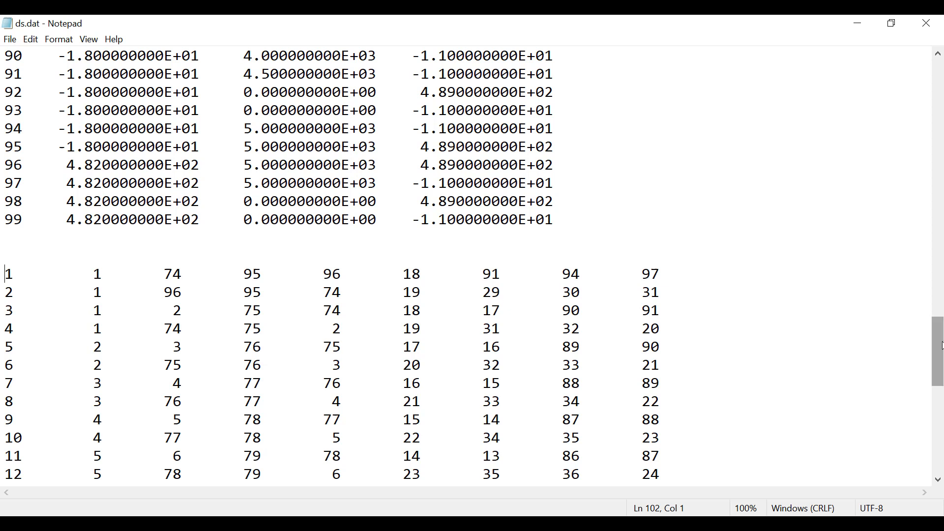
pyautogui.scroll(-3)
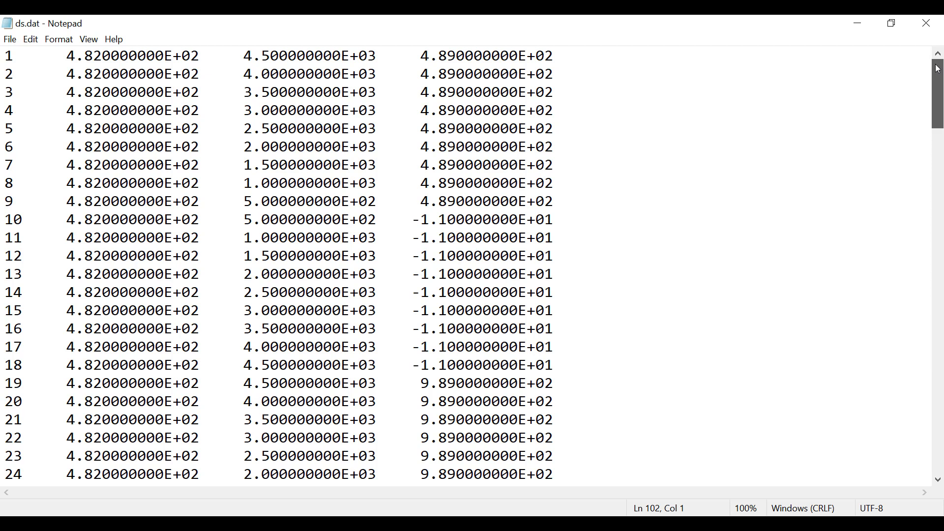
pyautogui.moveTo(653, 141)
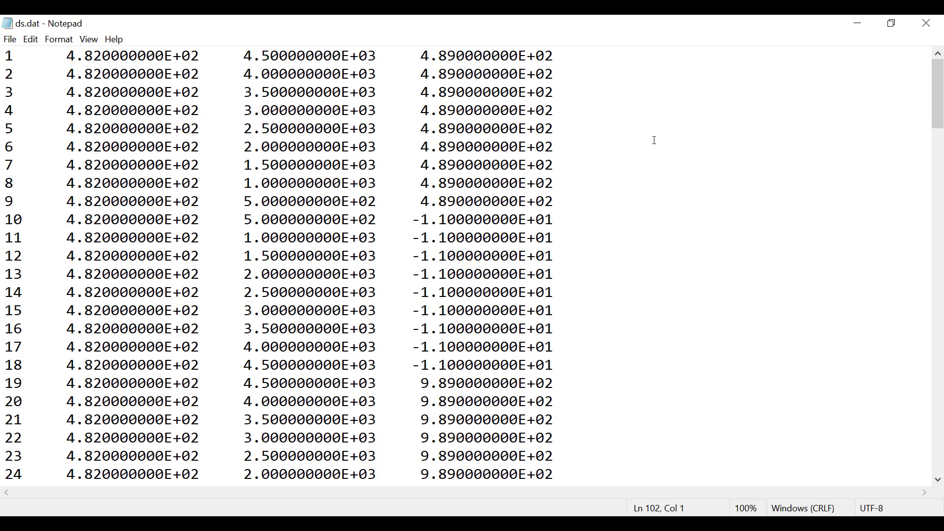
pyautogui.moveTo(94, 130)
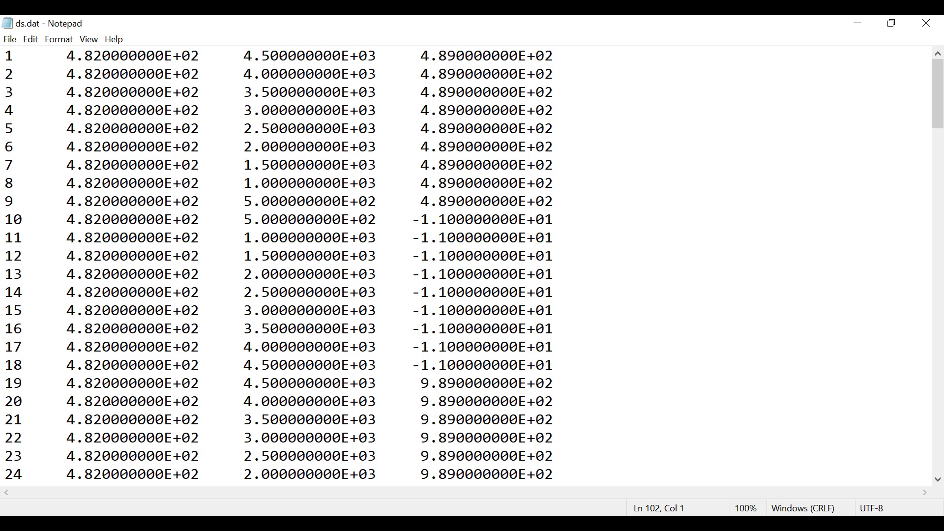
pyautogui.moveTo(685, 238)
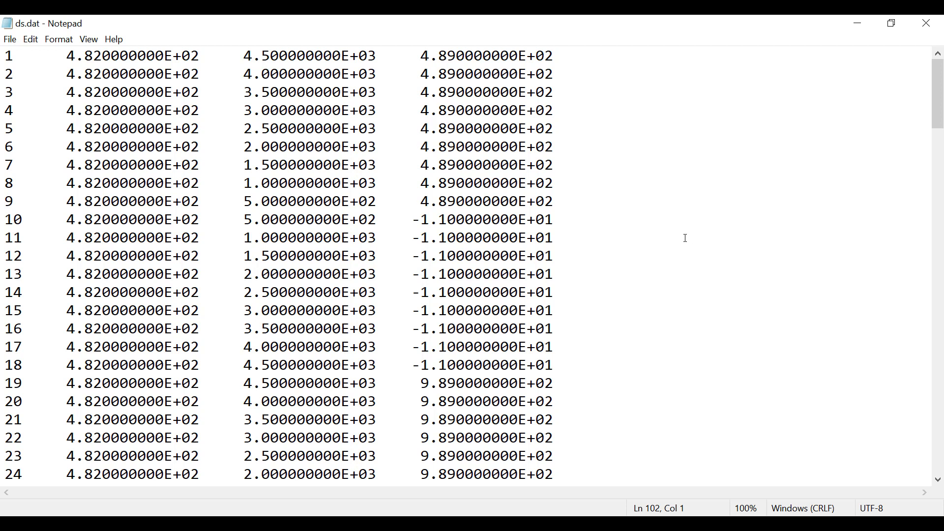
pyautogui.moveTo(158, 119)
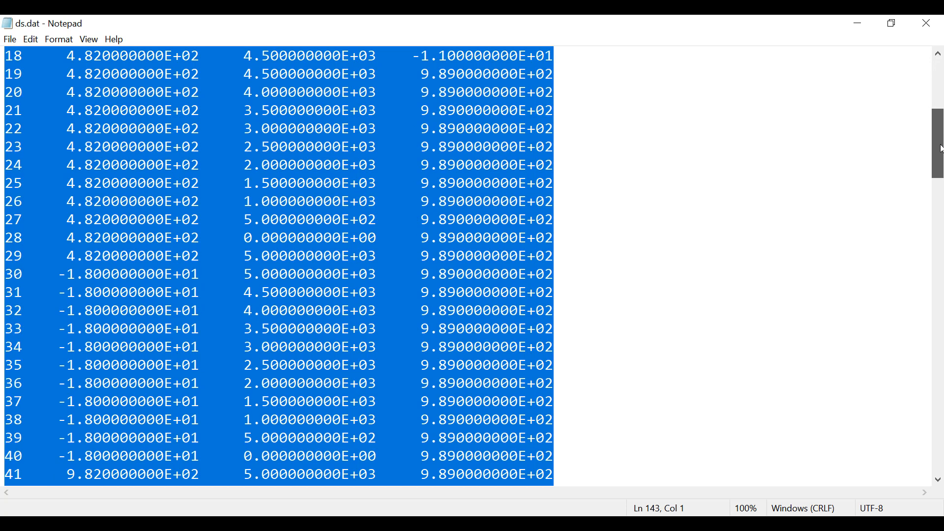
pyautogui.scroll(-3)
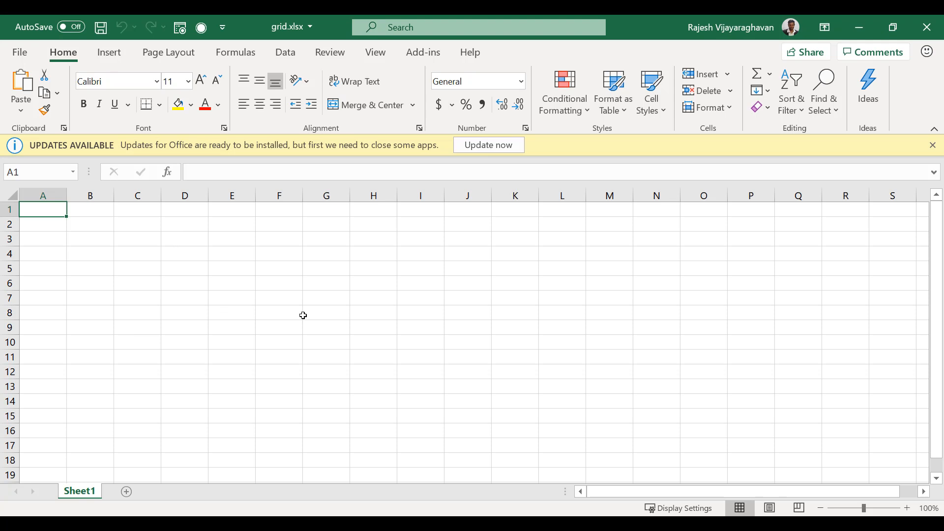
# Paste the node rows at B2 and split them as delimited fields via the Text Import Wizard.
pyautogui.click(90, 224)
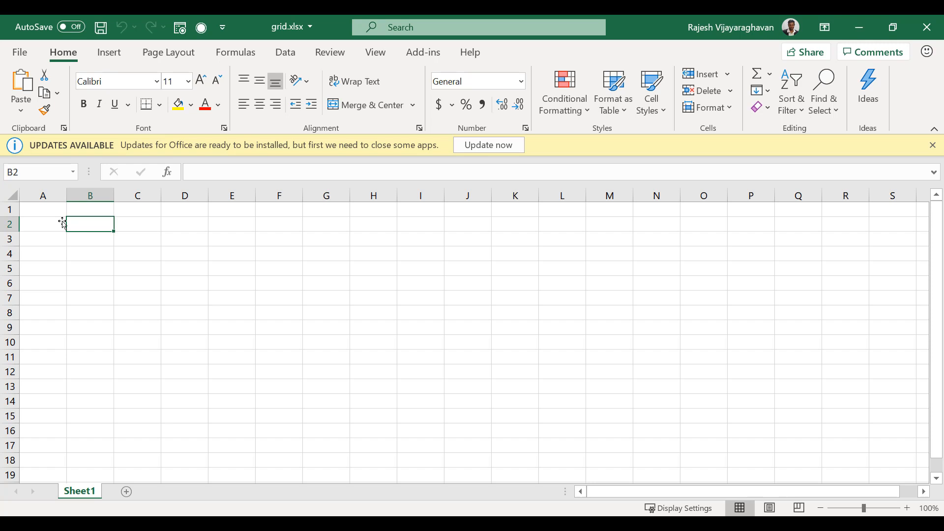
pyautogui.moveTo(163, 252)
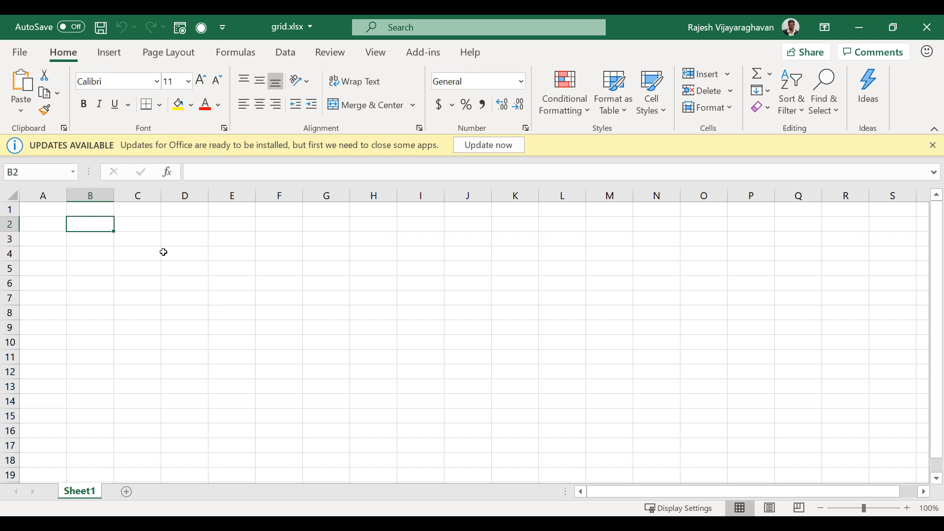
pyautogui.press('ctrl+v')
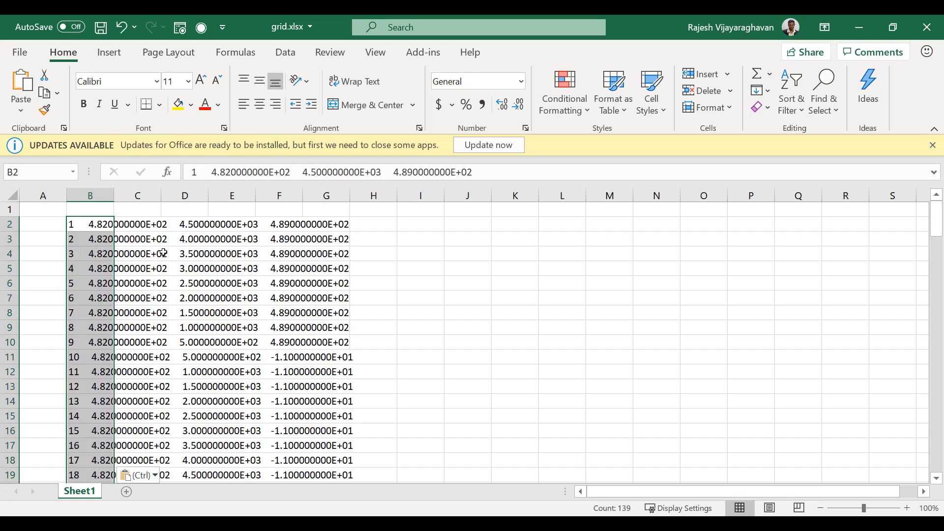
pyautogui.click(133, 475)
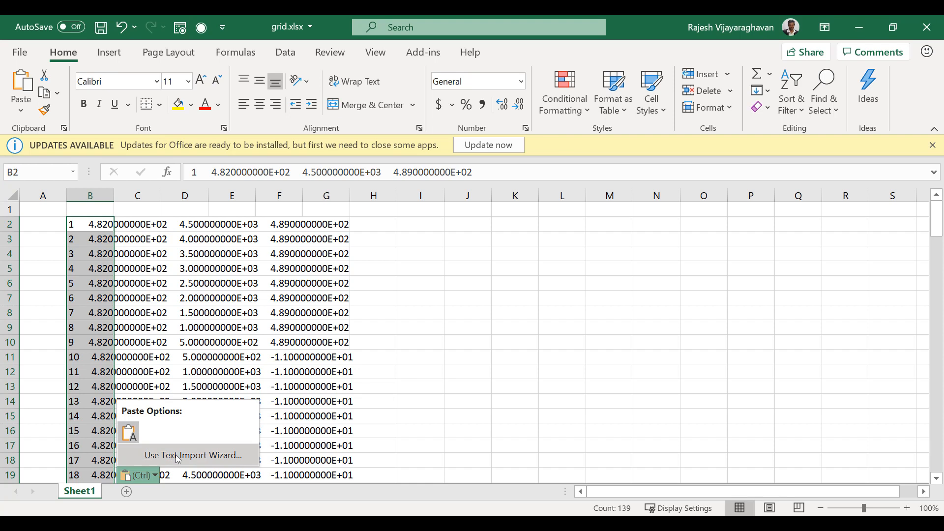
pyautogui.click(192, 455)
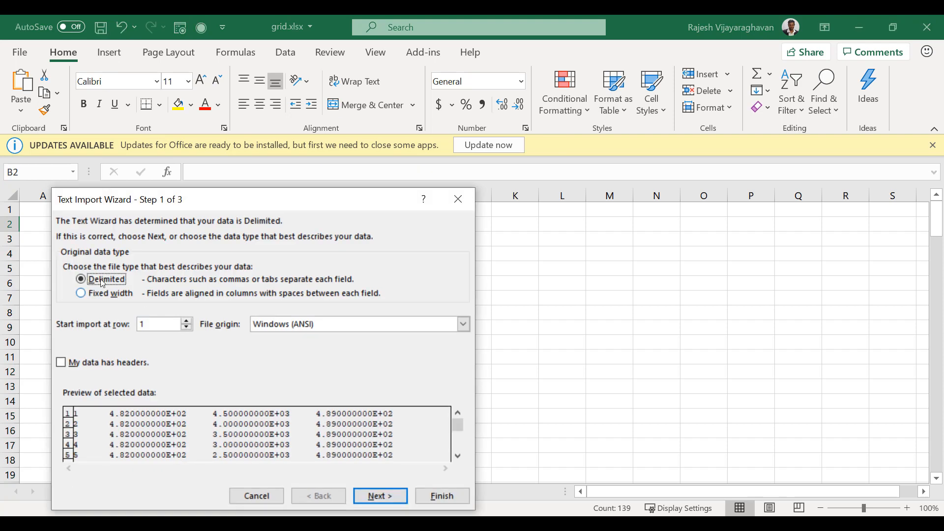
pyautogui.click(380, 496)
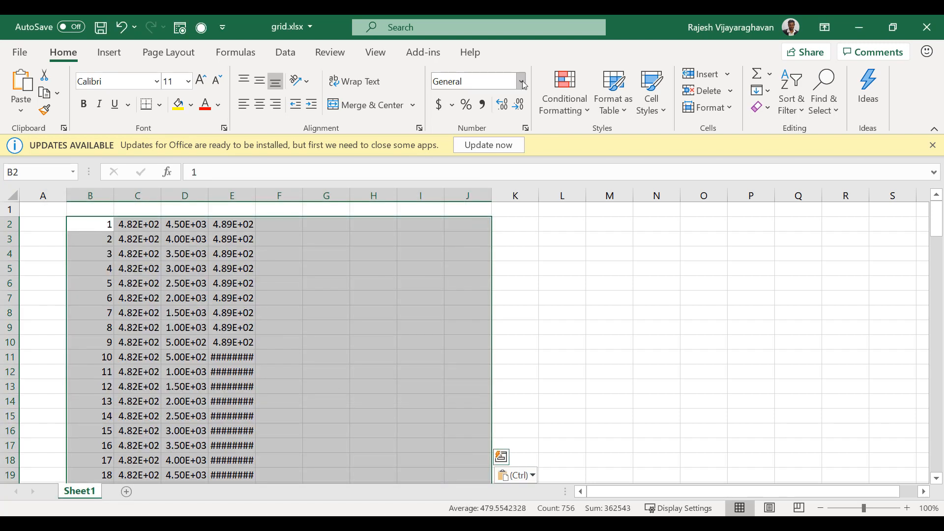
# Format the node numbers and coordinates as plain numbers instead of scientific notation.
pyautogui.click(521, 82)
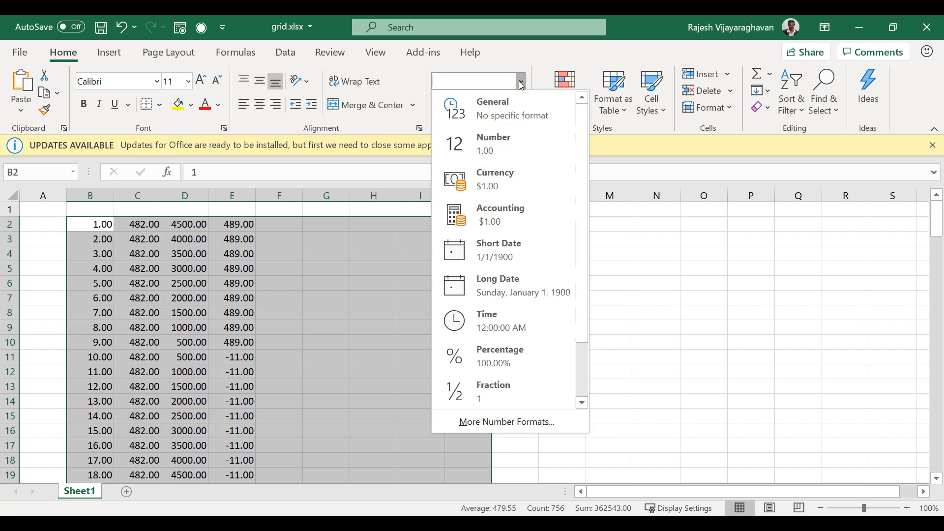
pyautogui.click(492, 105)
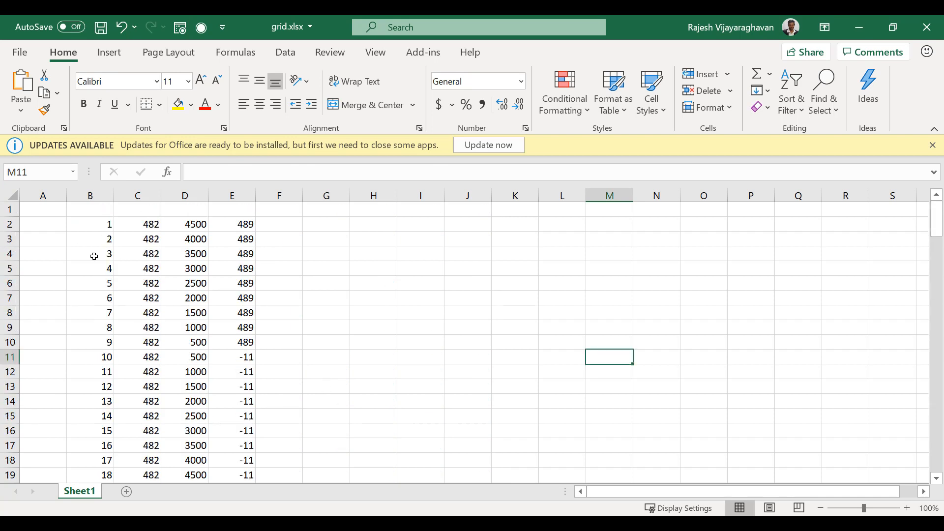
pyautogui.moveTo(87, 243)
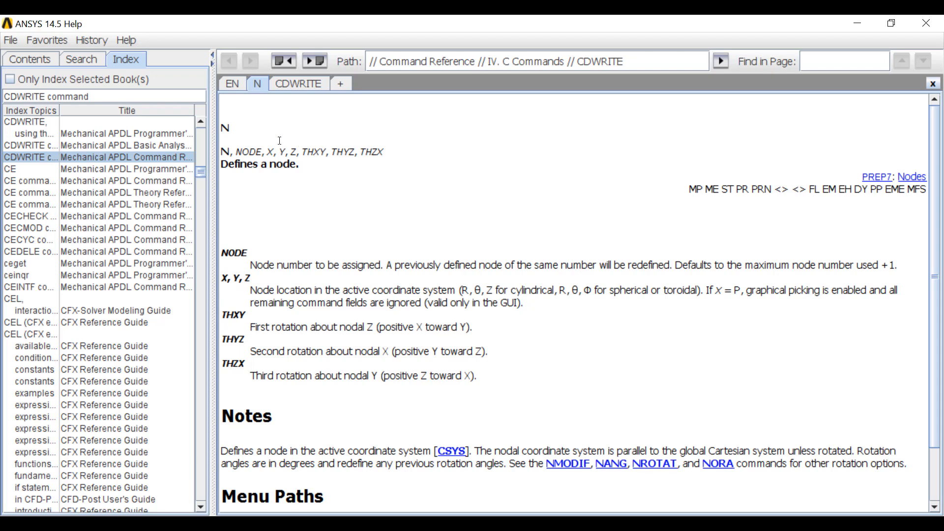
# Read the EN and CDWRITE reference pages, then return to the N node-definition page.
pyautogui.click(231, 84)
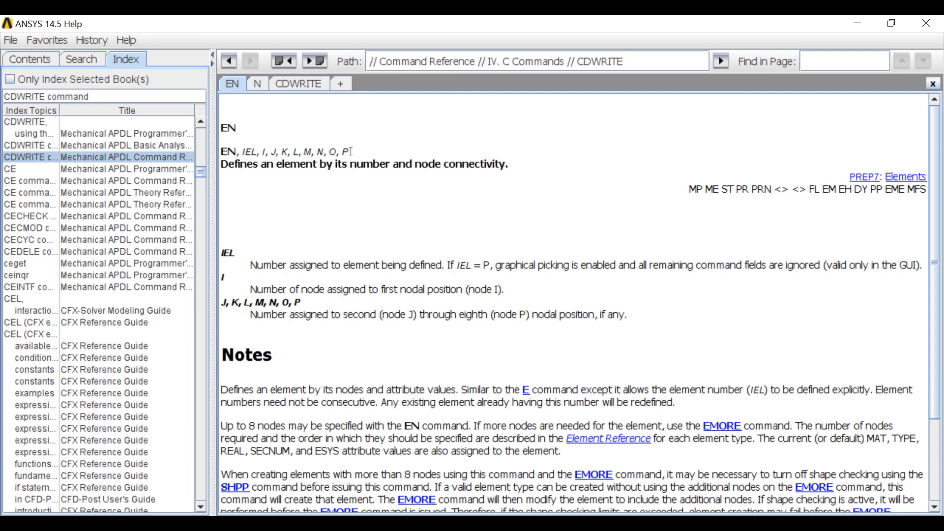
pyautogui.click(298, 83)
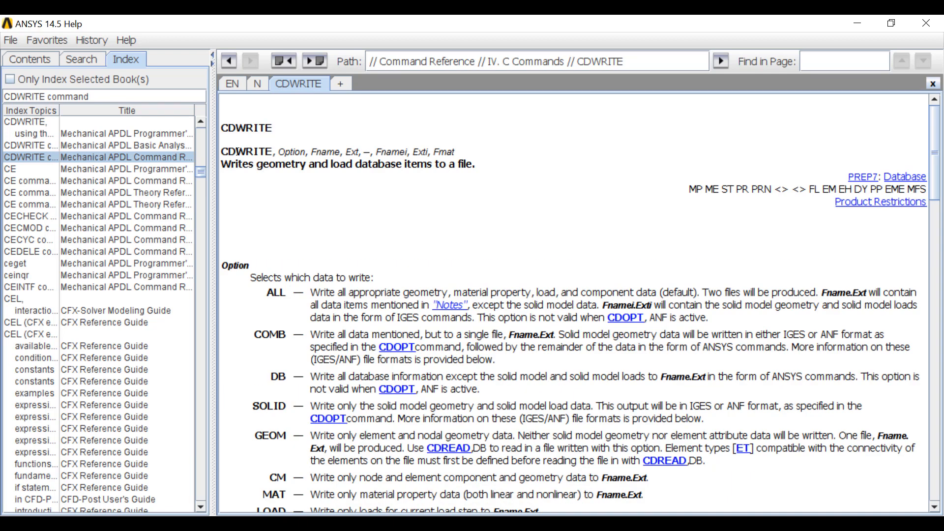
pyautogui.moveTo(301, 153)
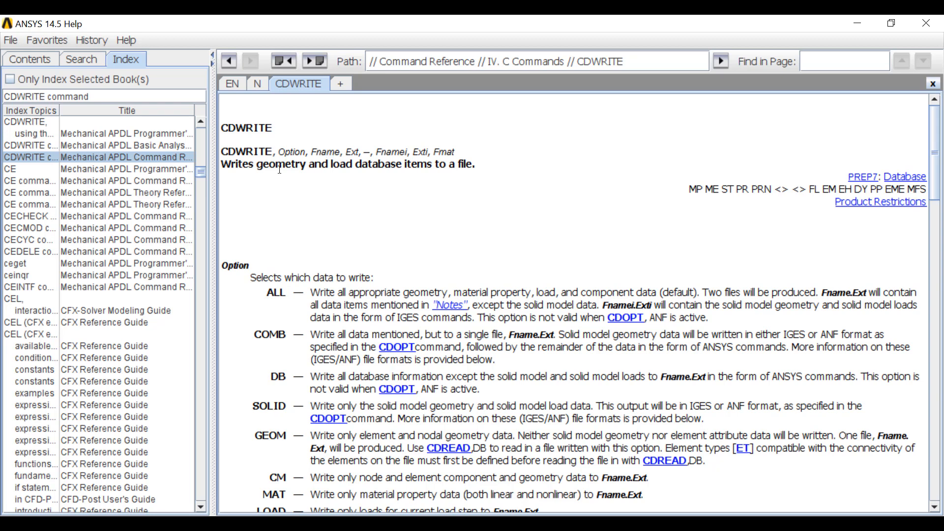
pyautogui.click(257, 83)
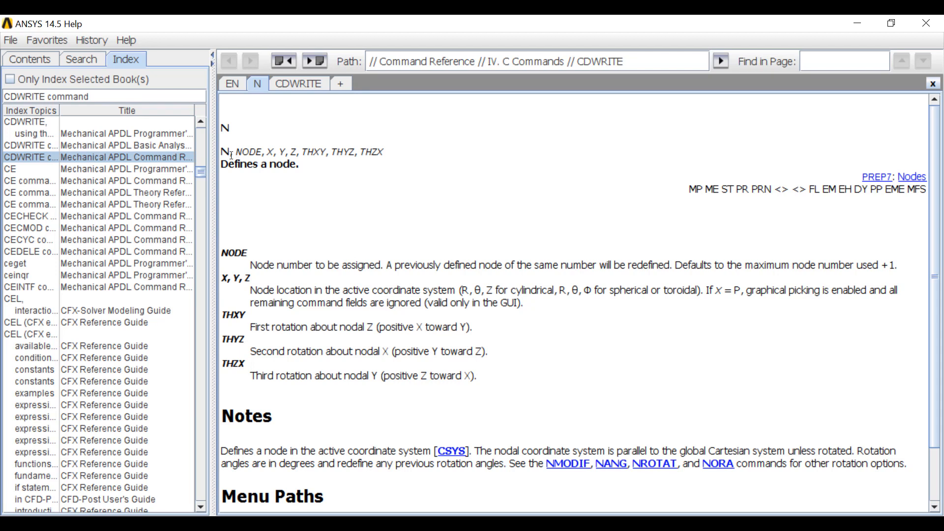
pyautogui.moveTo(276, 157)
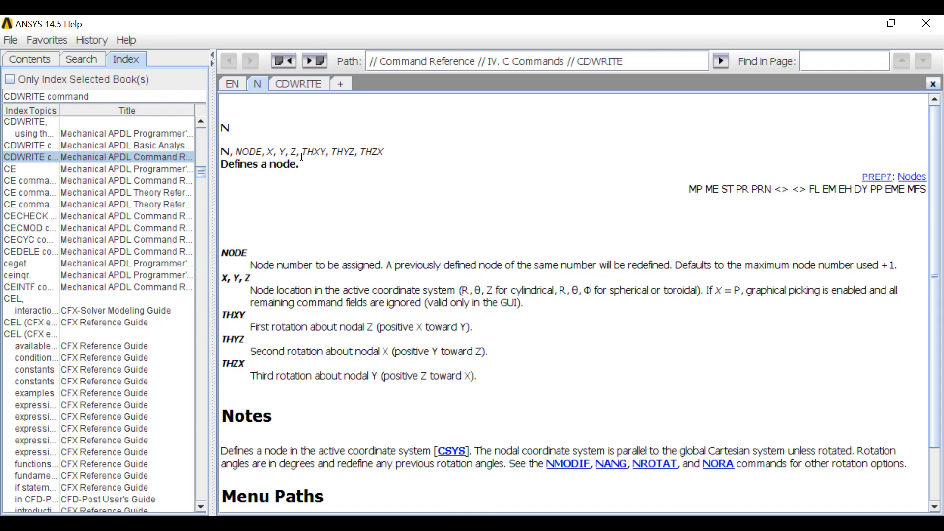
pyautogui.moveTo(374, 274)
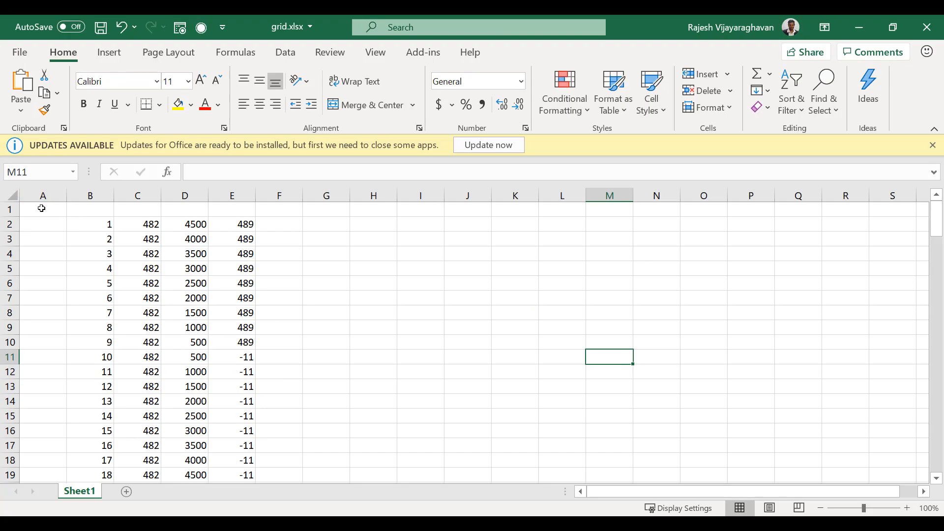
# Enter the /prep7 command in cell A1 above the node data.
pyautogui.click(42, 208)
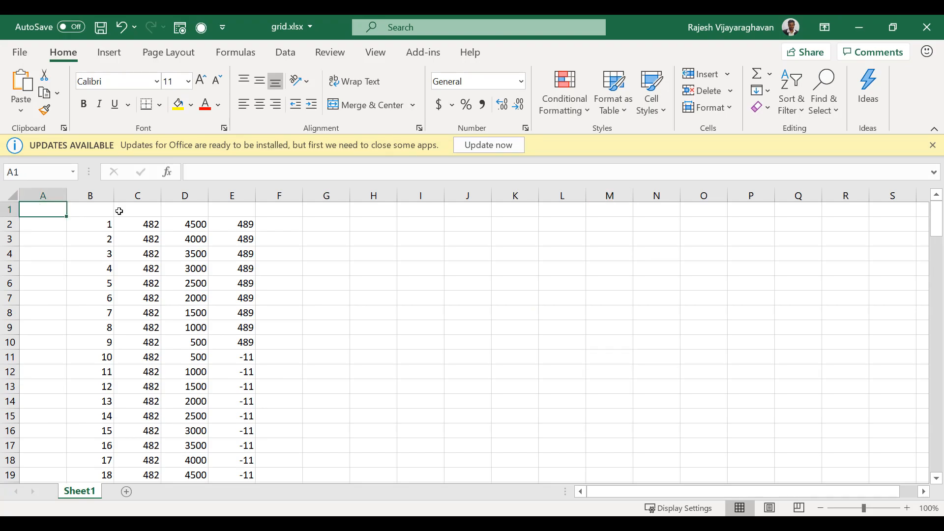
pyautogui.click(168, 52)
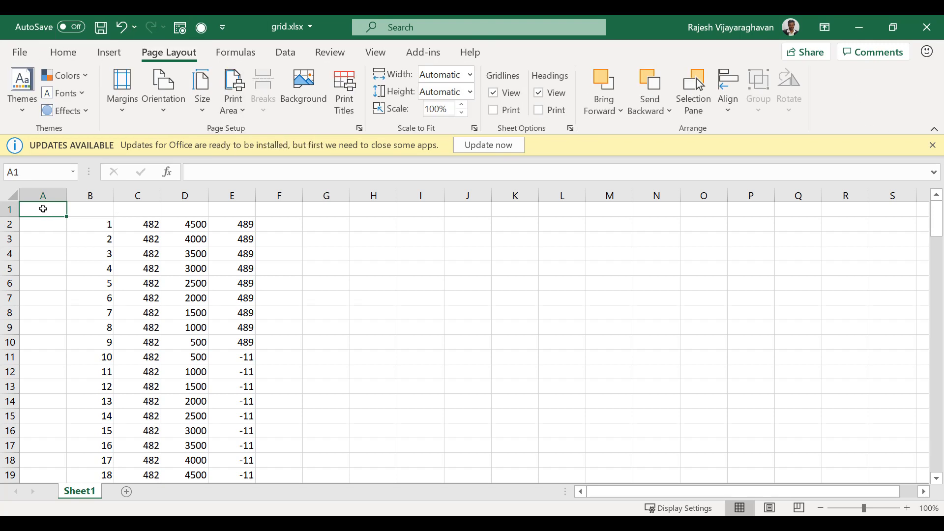
pyautogui.write('/')
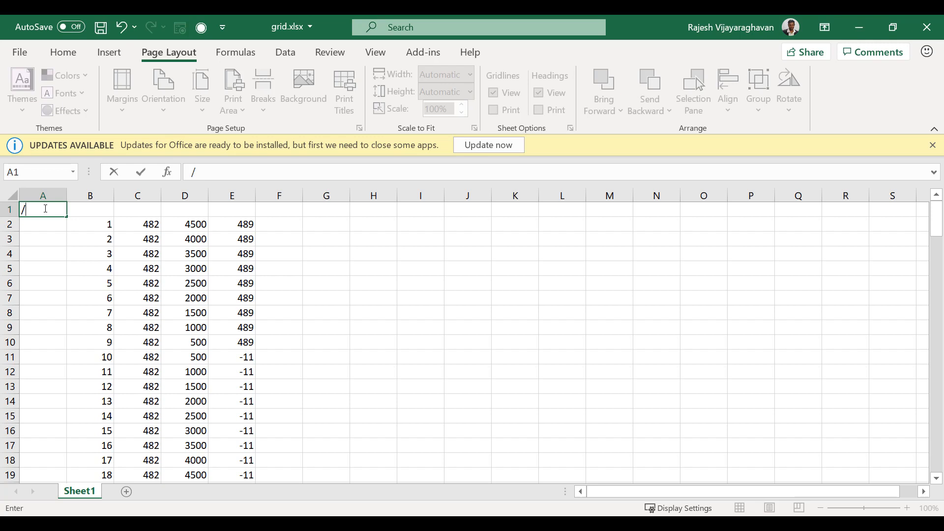
pyautogui.write('prep7')
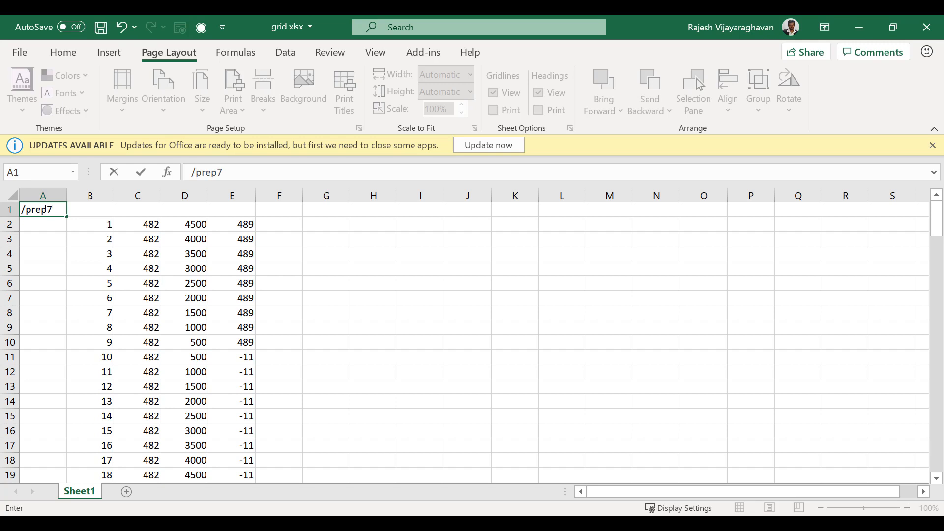
pyautogui.press('enter')
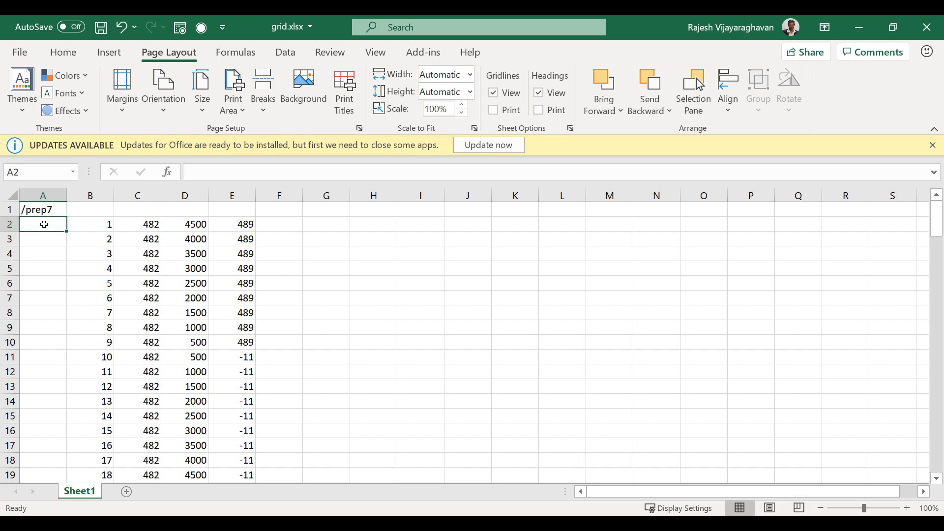
# Enter n in A2 and fill it down to A100 beside all 99 node rows.
pyautogui.write('n')
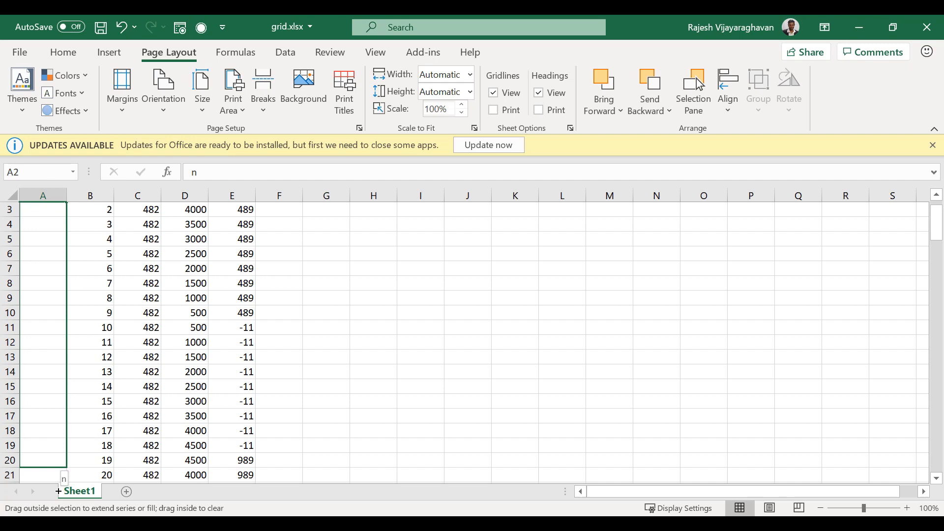
pyautogui.scroll(-3)
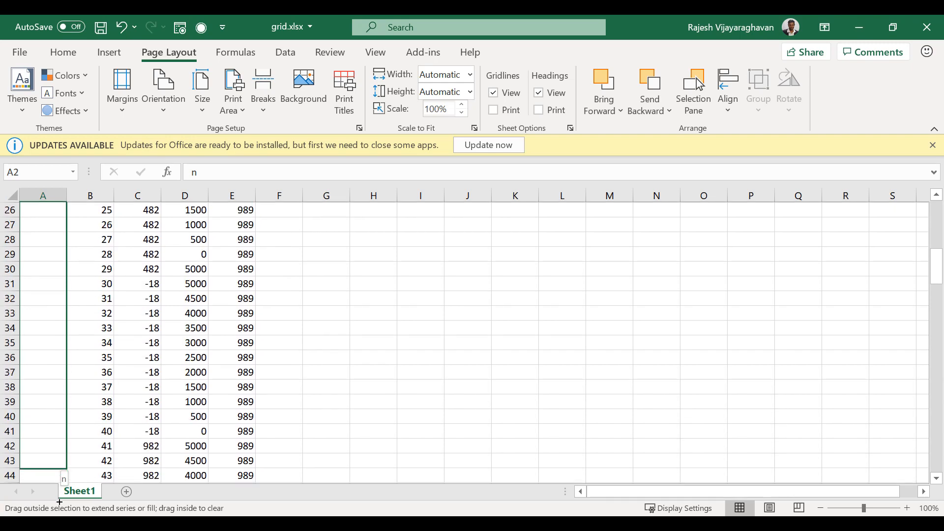
pyautogui.scroll(-3)
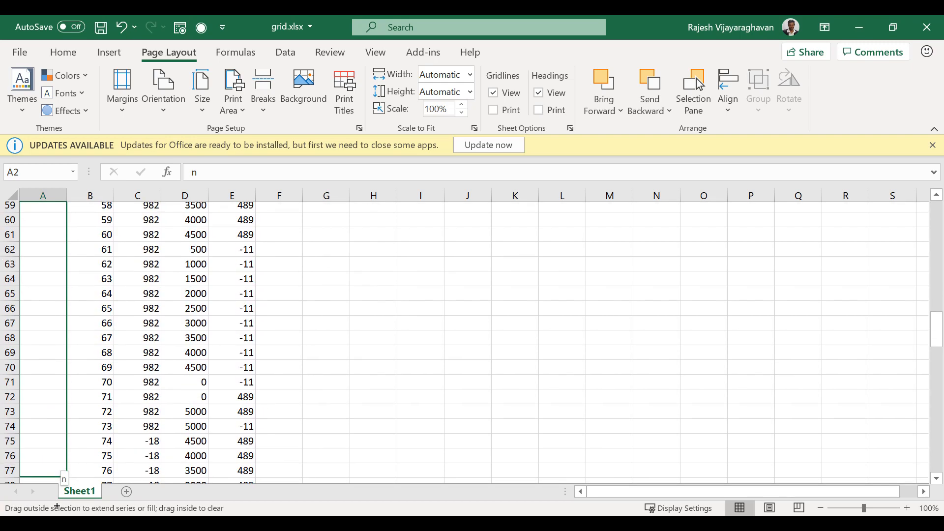
pyautogui.scroll(-3)
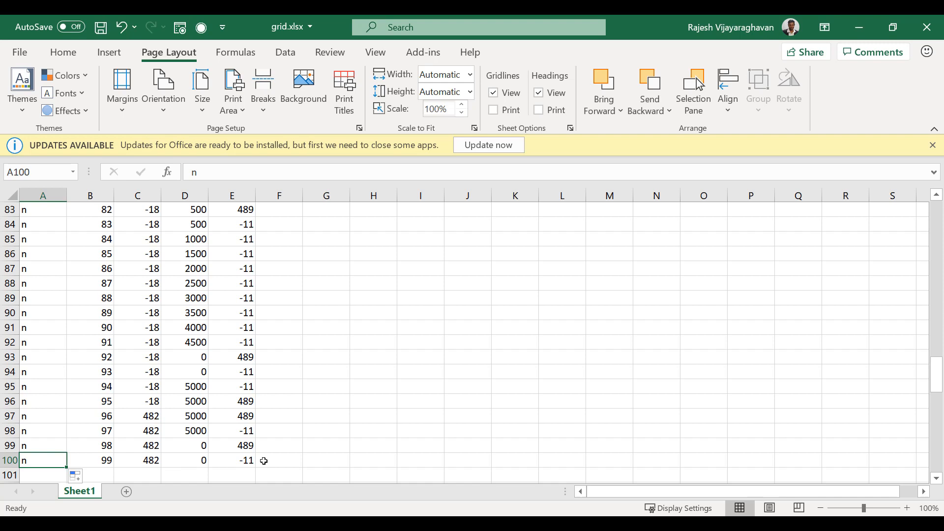
pyautogui.scroll(-3)
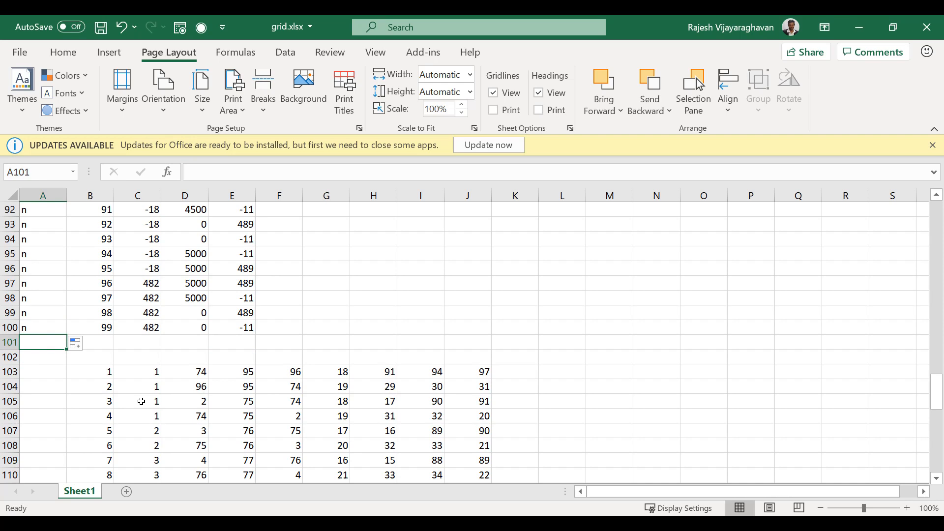
# Add the element type row et, 1, 185 in row 101 below the nodes.
pyautogui.write('et')
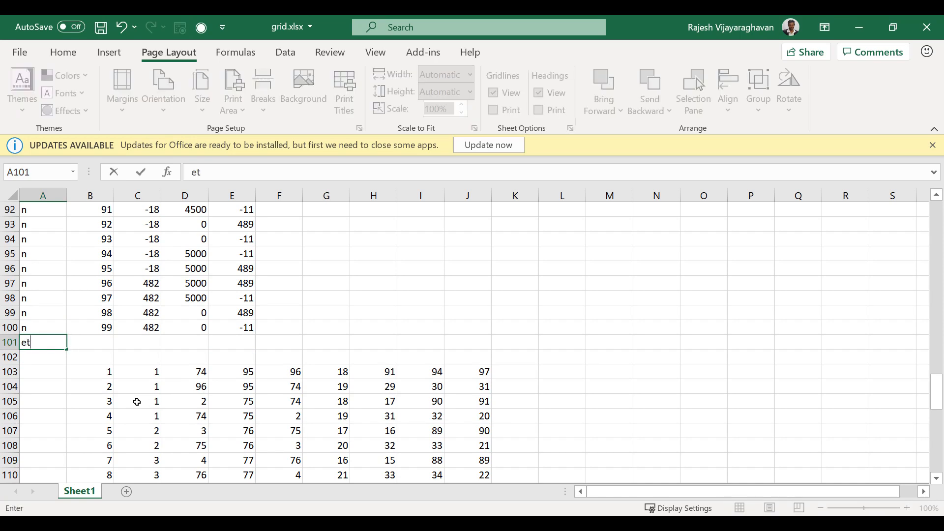
pyautogui.moveTo(93, 343)
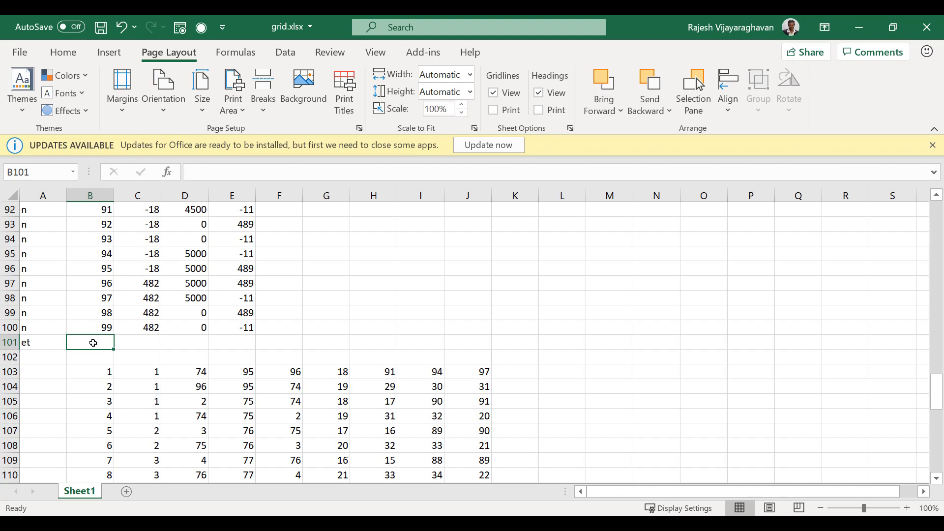
pyautogui.write('1')
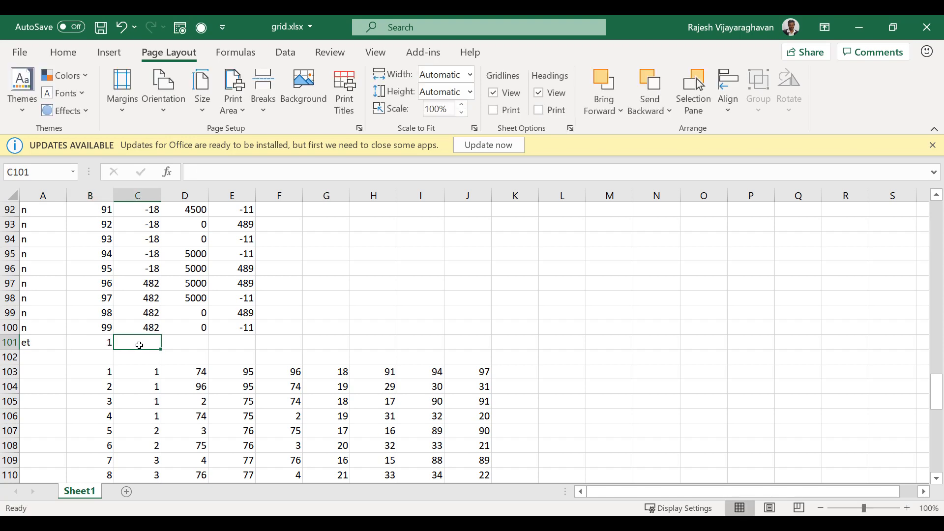
pyautogui.write('185')
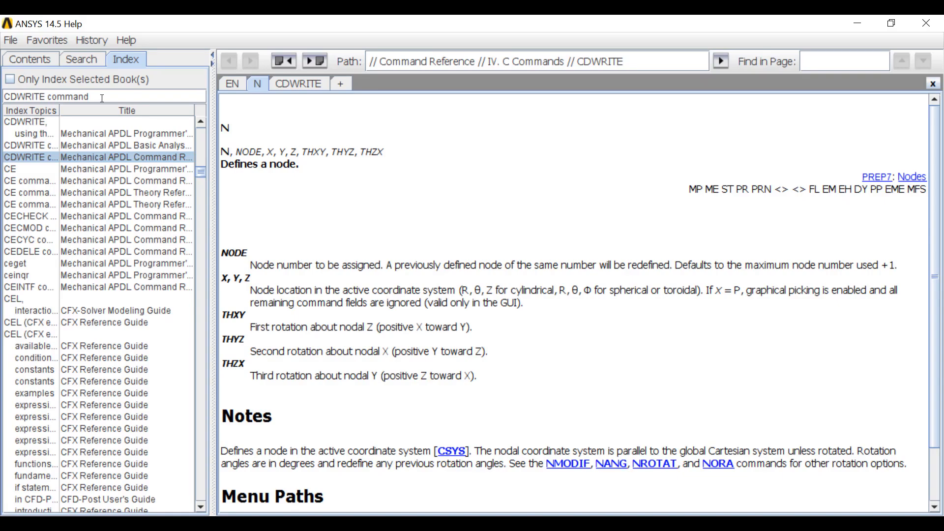
# Look up the ET command in the help index and scroll the Element Reference to SOLID185.
pyautogui.write('et')
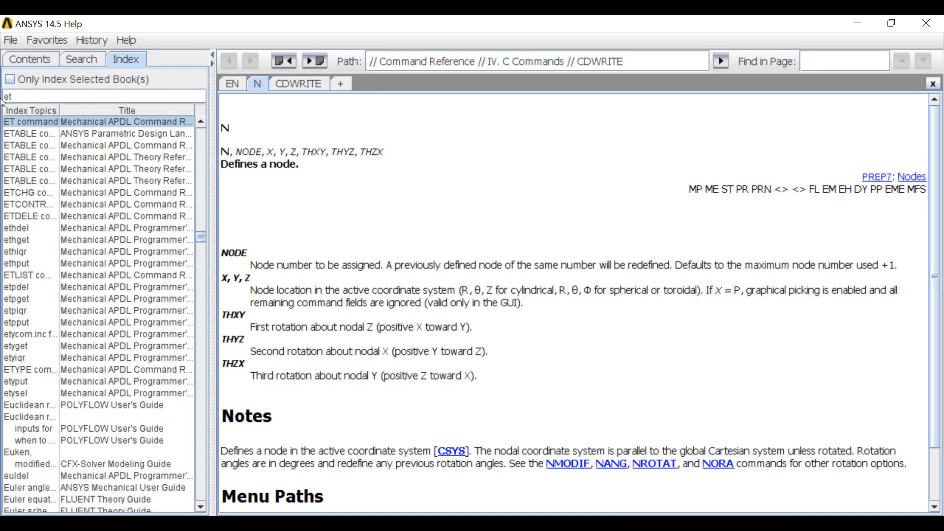
pyautogui.click(29, 122)
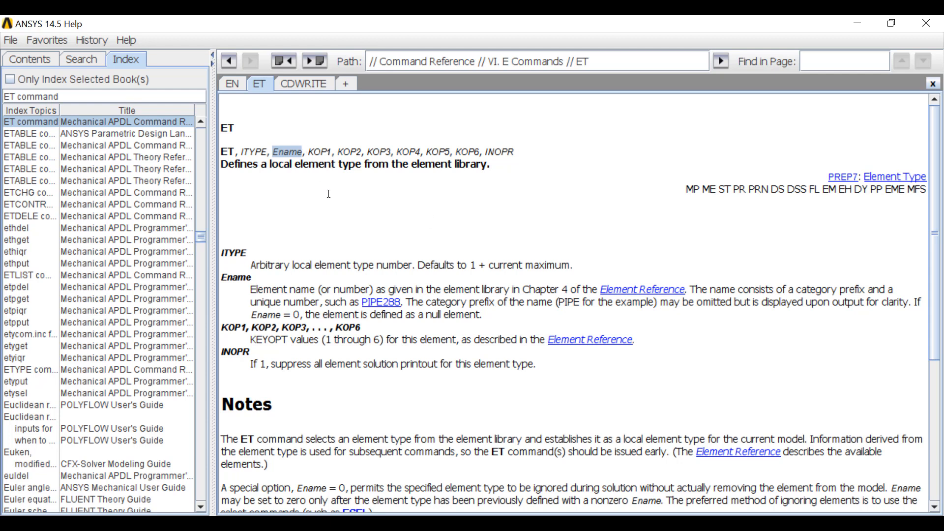
pyautogui.scroll(-3)
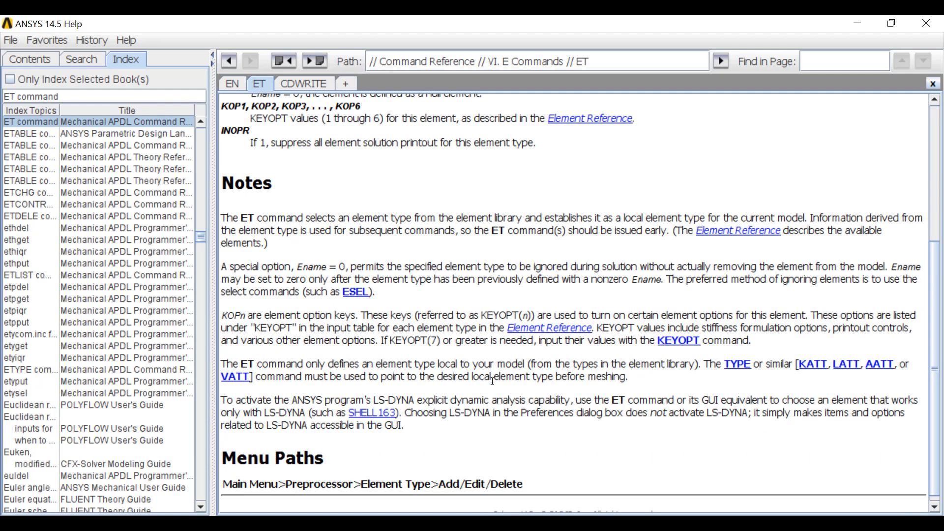
pyautogui.scroll(3)
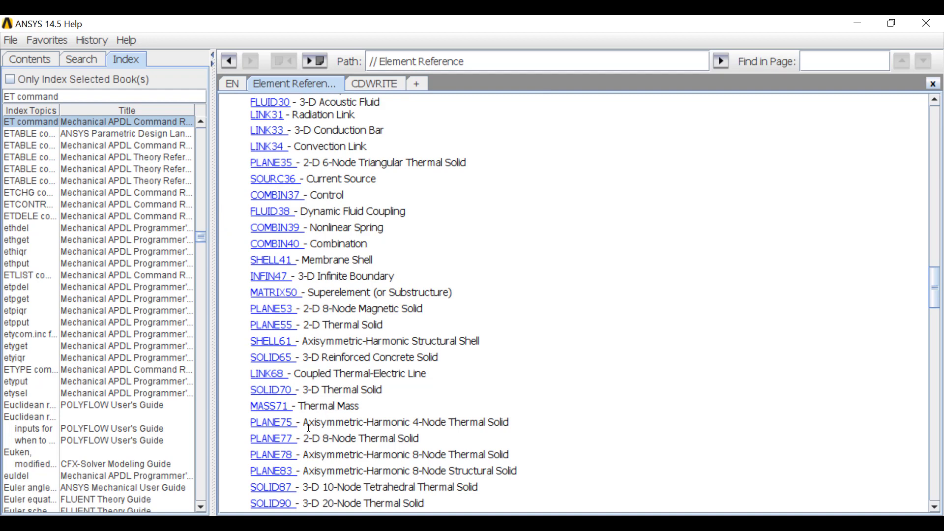
pyautogui.scroll(-3)
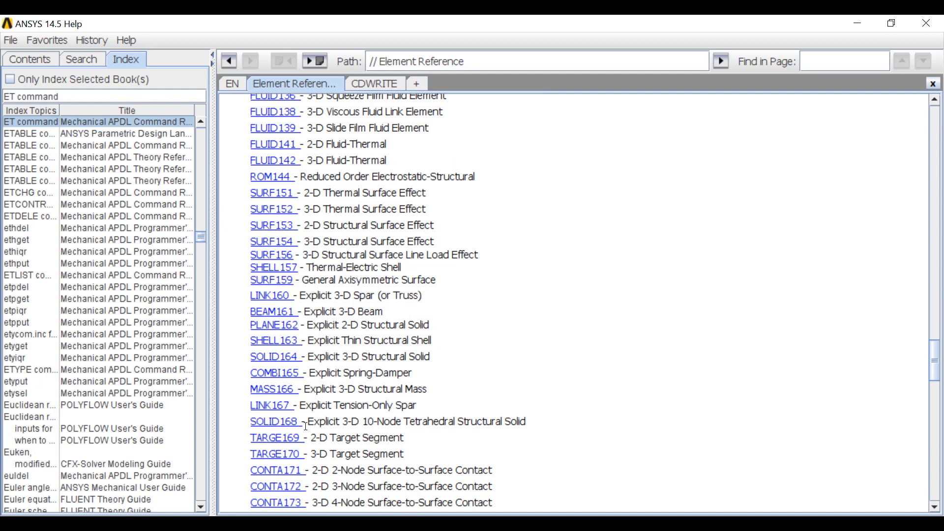
pyautogui.scroll(-3)
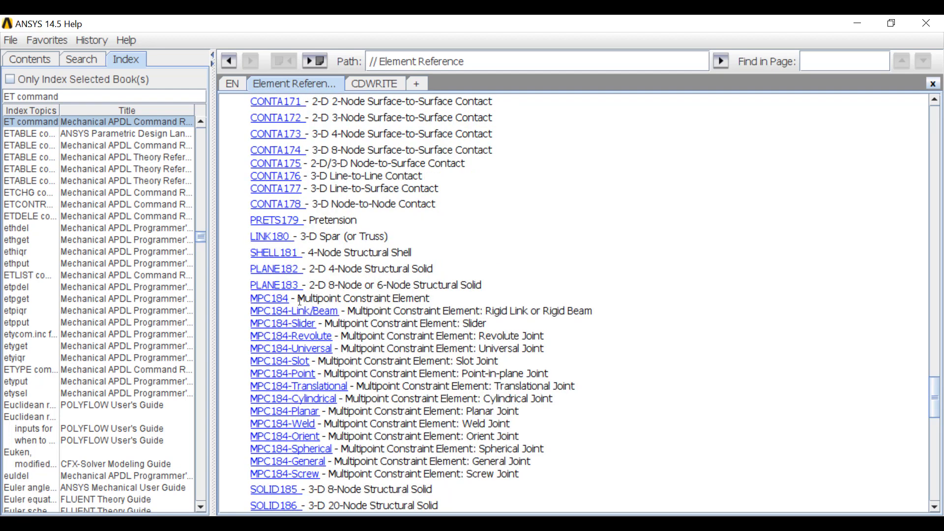
pyautogui.moveTo(635, 484)
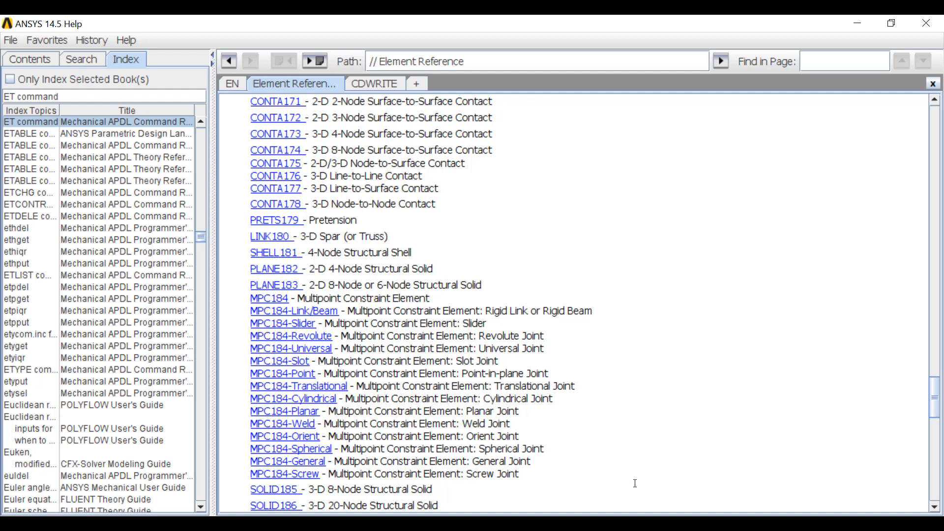
pyautogui.moveTo(410, 359)
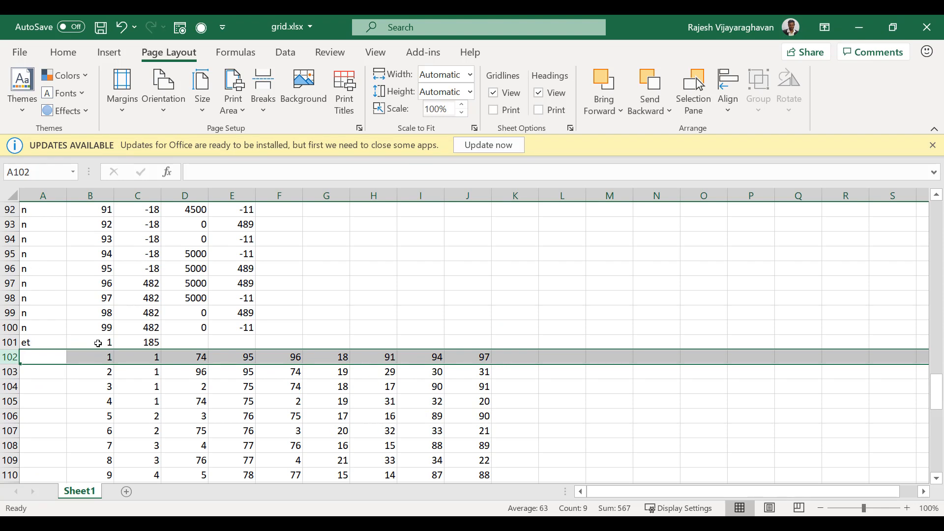
# Enter en in A102 and fill it down through the element rows to A141.
pyautogui.click(42, 356)
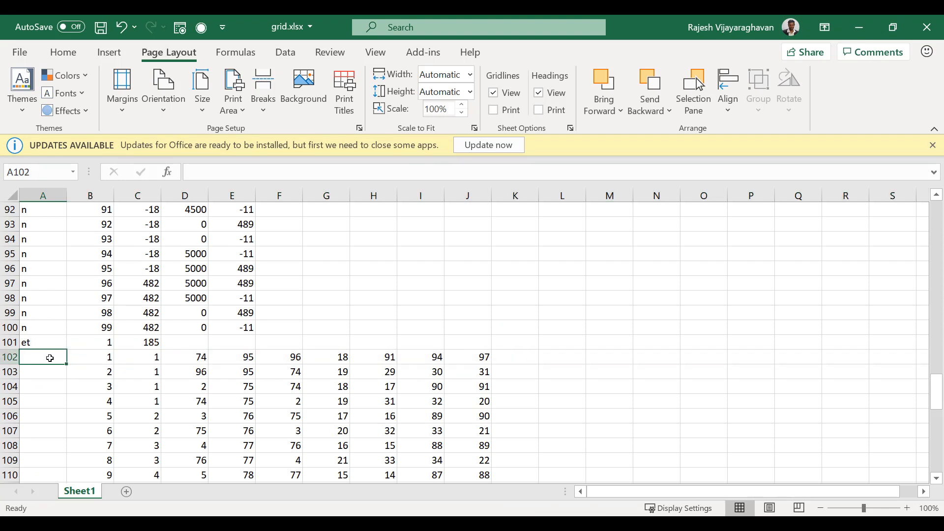
pyautogui.write('en')
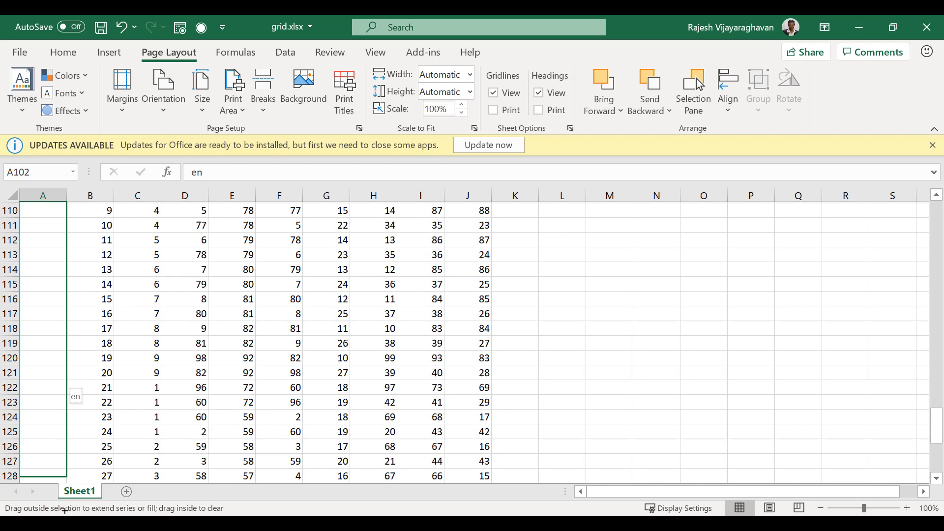
pyautogui.scroll(-3)
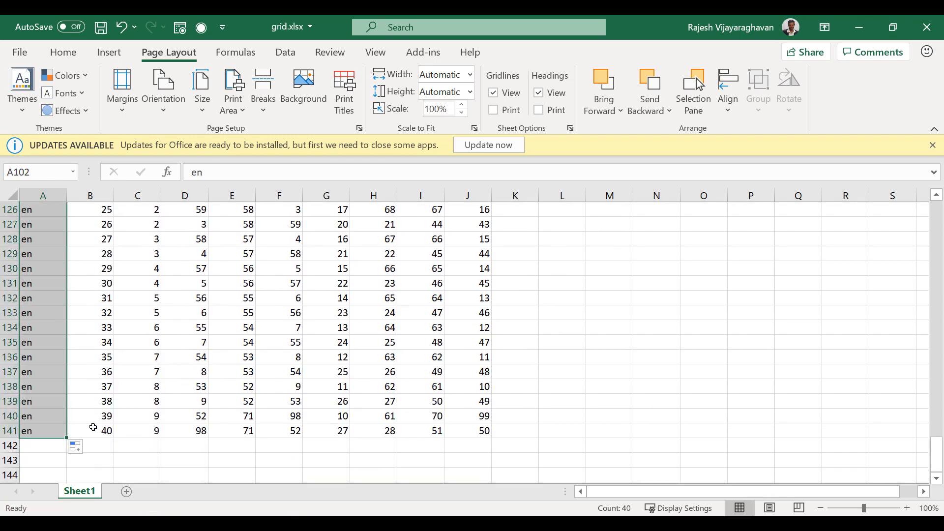
# Add the row cdwrite, db, test, cdb in row 142 and go to the File menu.
pyautogui.write('c')
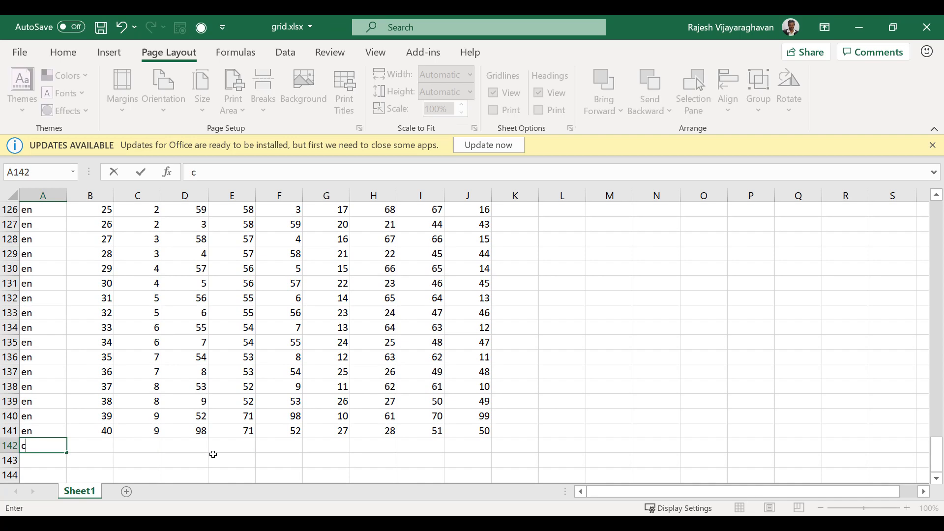
pyautogui.write('dwrite')
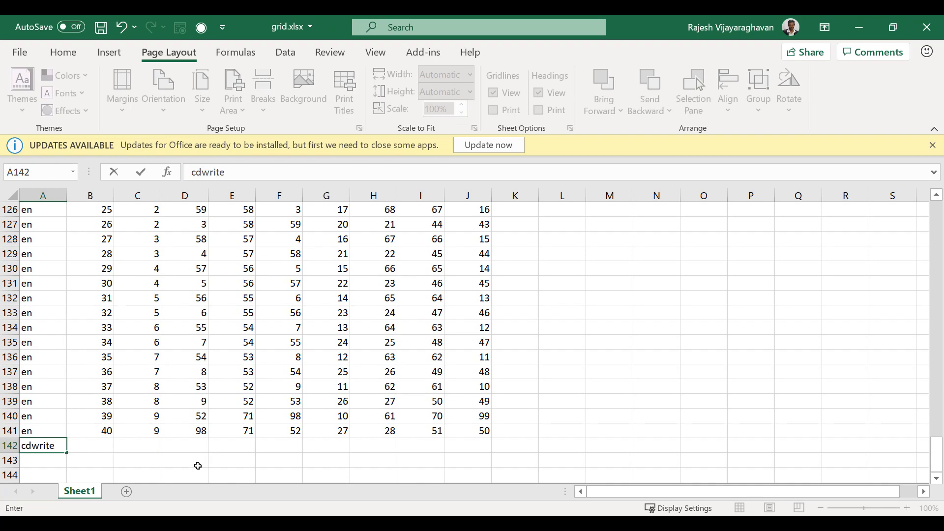
pyautogui.write('db')
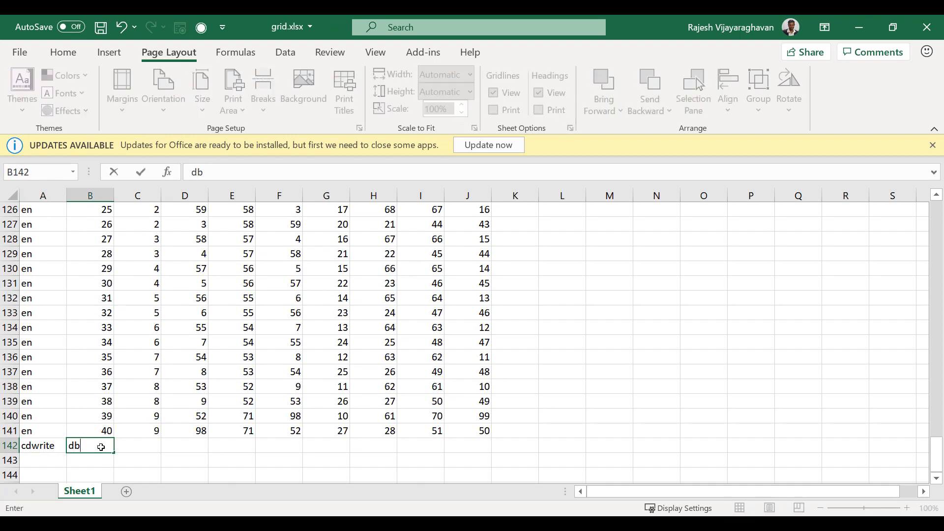
pyautogui.press('Enter')
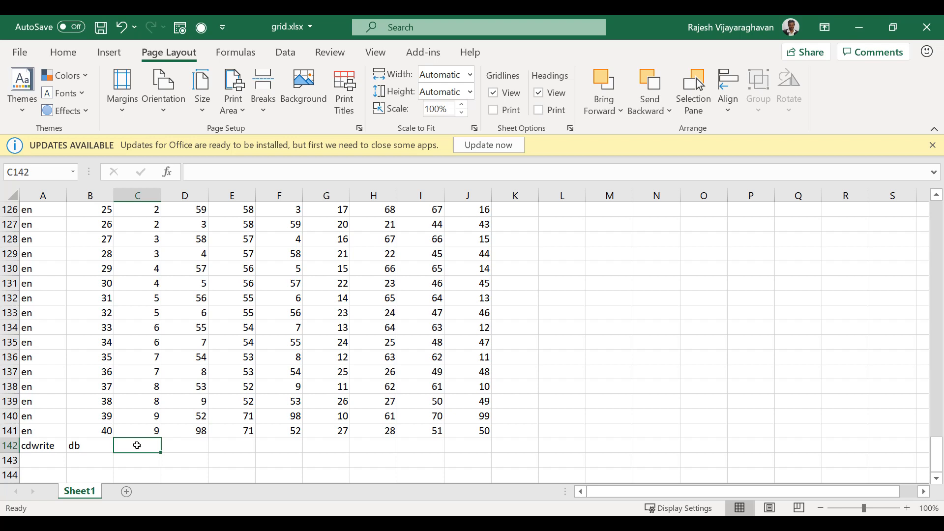
pyautogui.write('test')
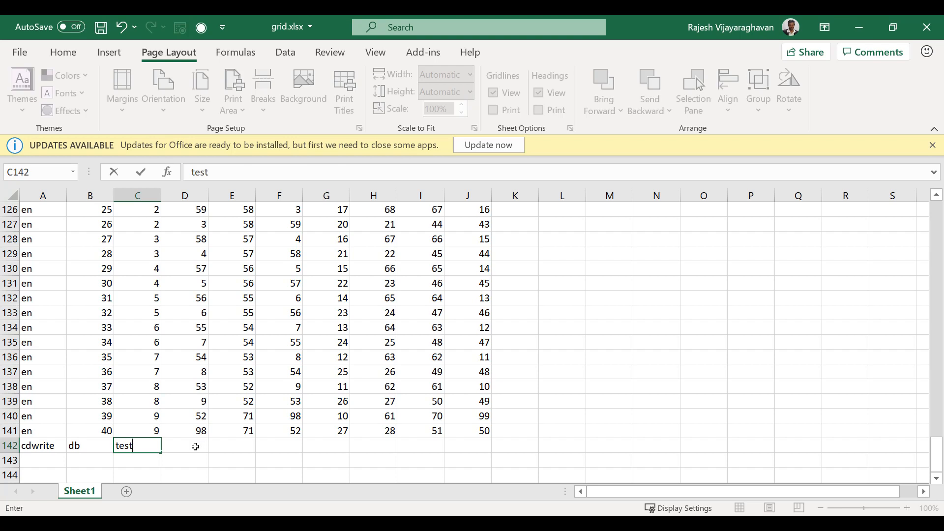
pyautogui.write('cdb')
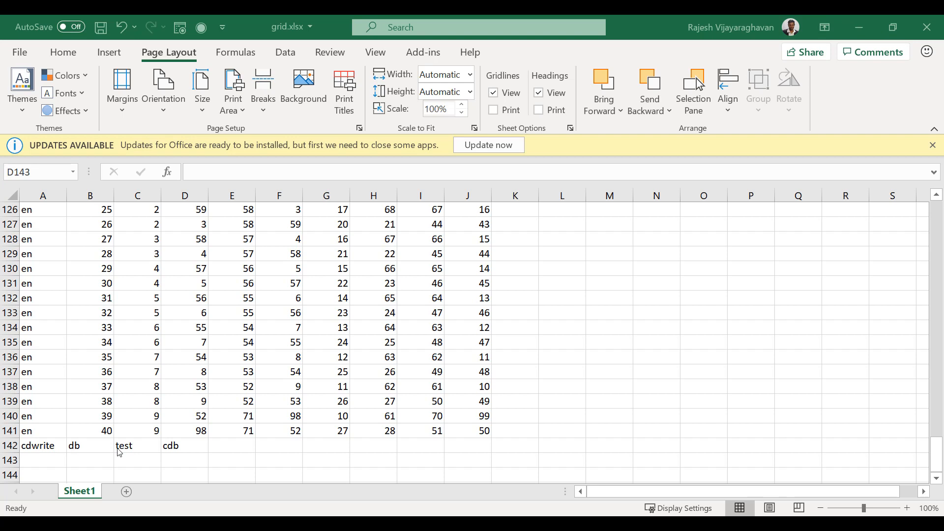
pyautogui.moveTo(95, 447)
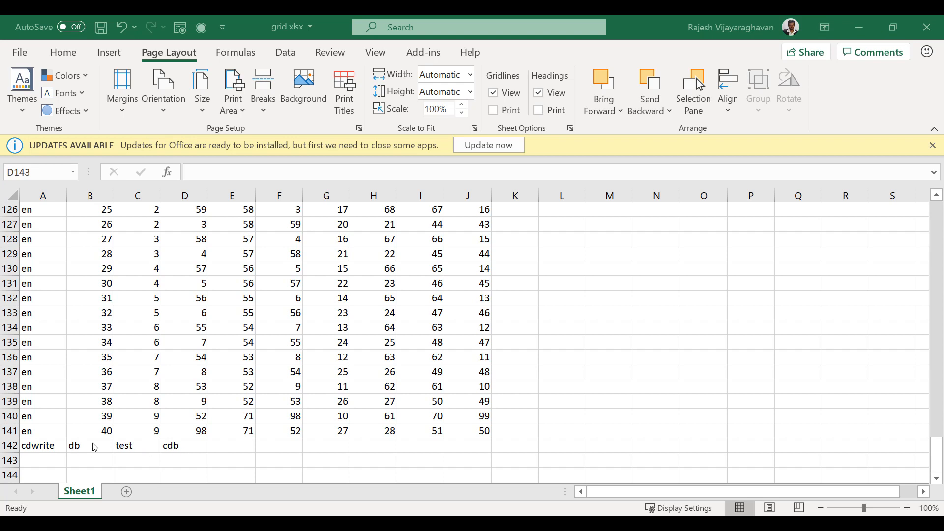
pyautogui.click(185, 460)
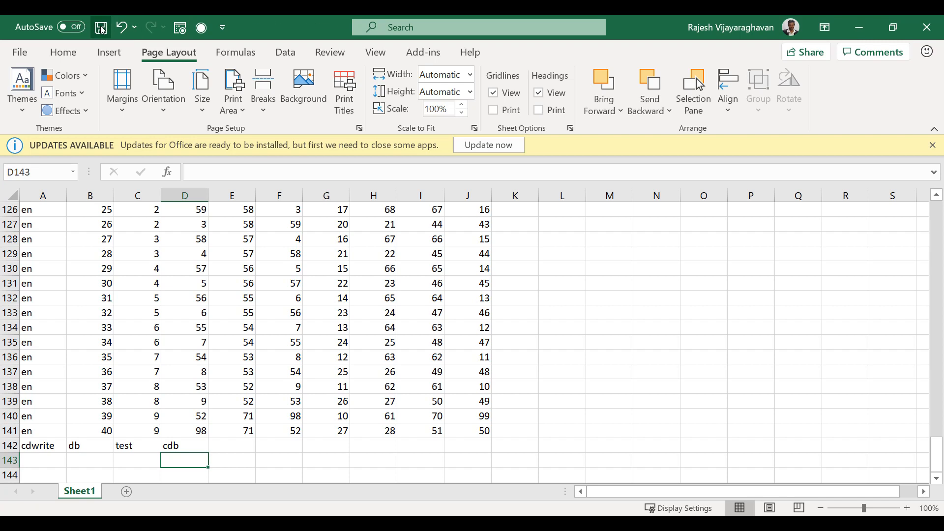
pyautogui.click(19, 52)
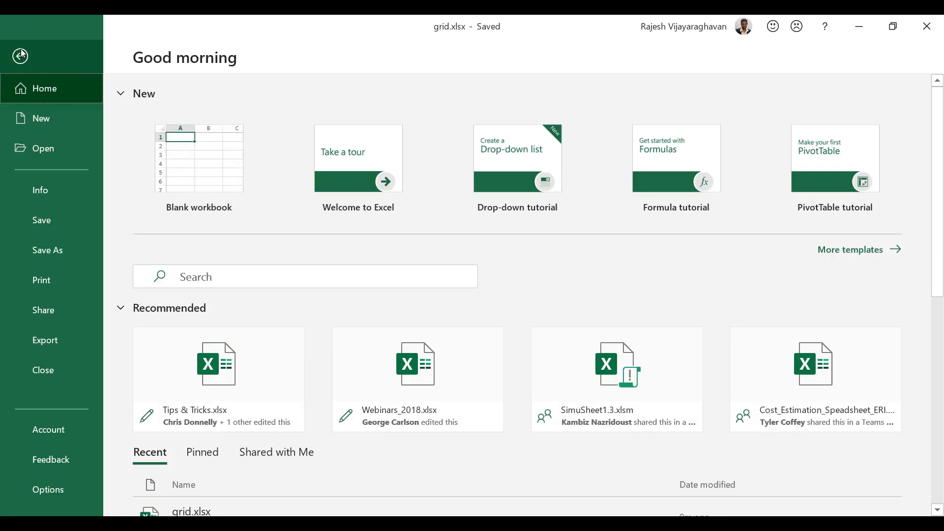
# Save the workbook as grid.csv, CSV (Comma delimited), in C:\block.
pyautogui.click(47, 250)
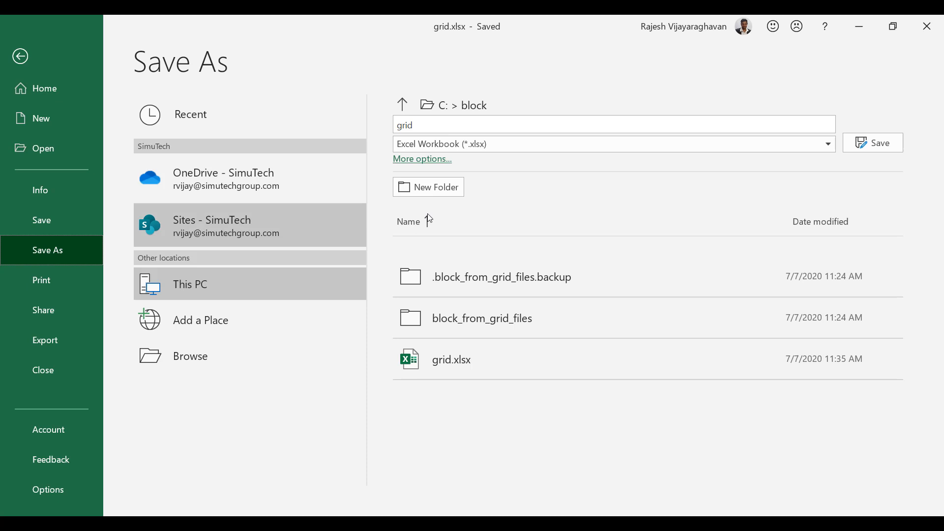
pyautogui.click(611, 143)
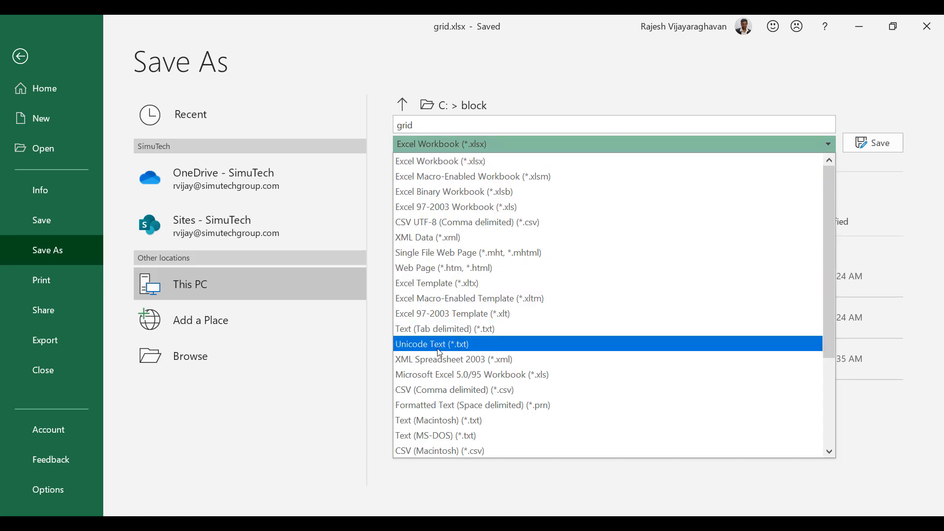
pyautogui.click(455, 389)
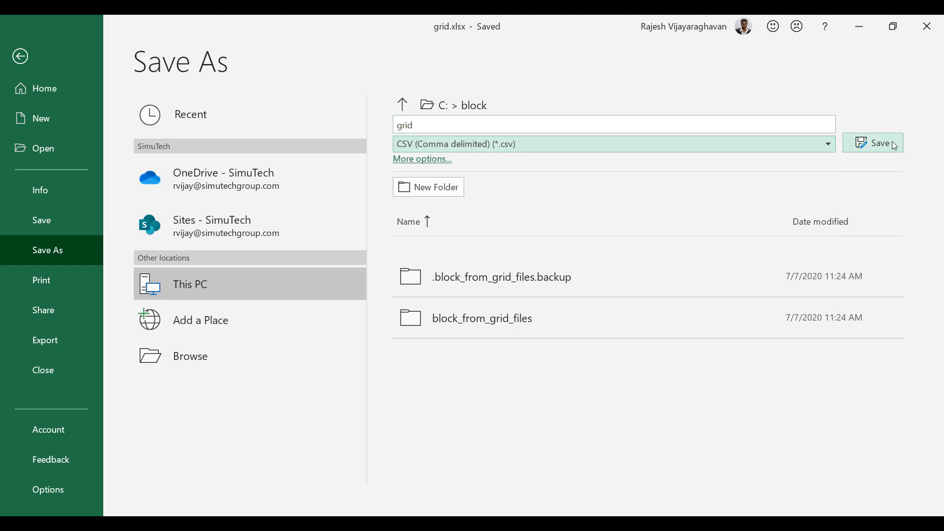
pyautogui.click(874, 144)
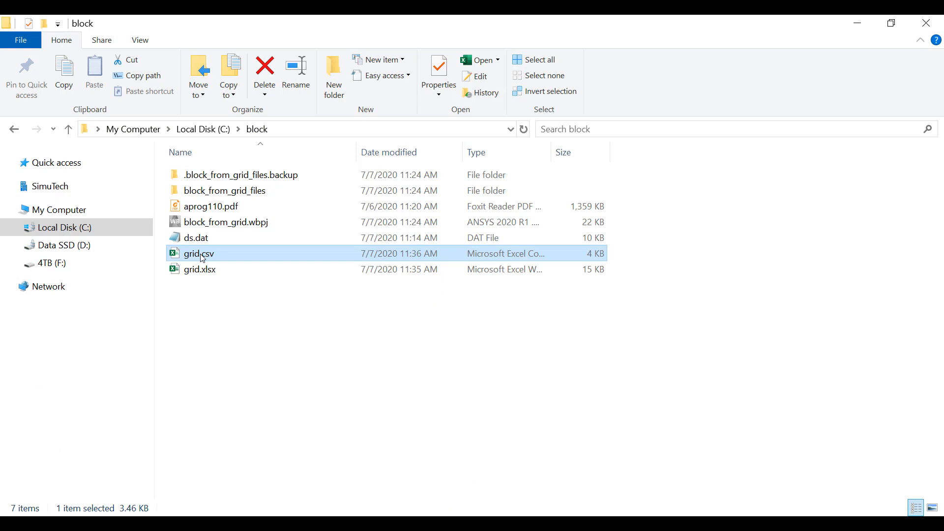
# Review grid.csv in Notepad++, scrolling through its 143 node and element command lines.
pyautogui.rightClick(197, 253)
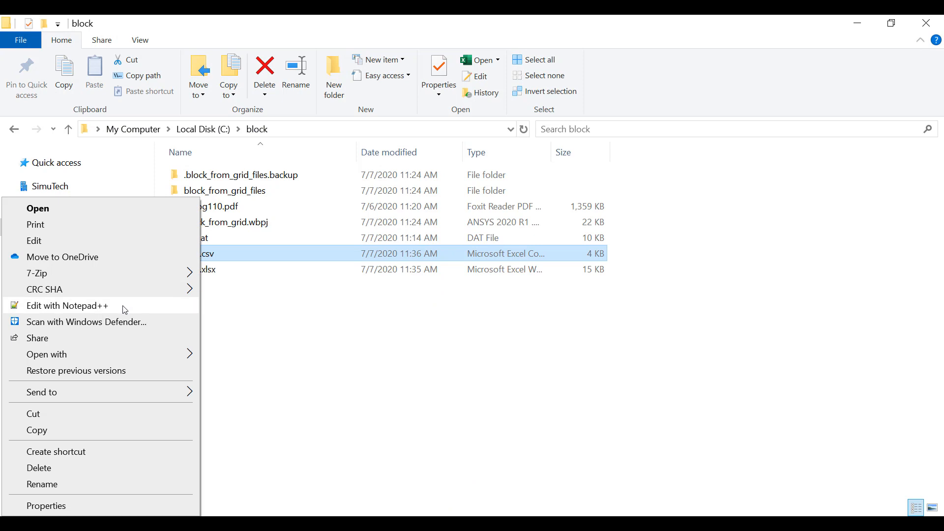
pyautogui.click(67, 305)
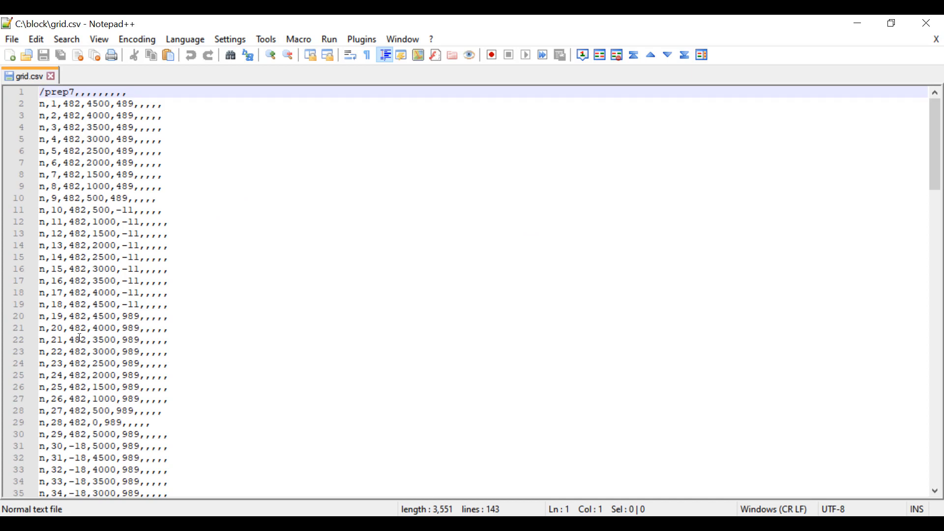
pyautogui.scroll(-3)
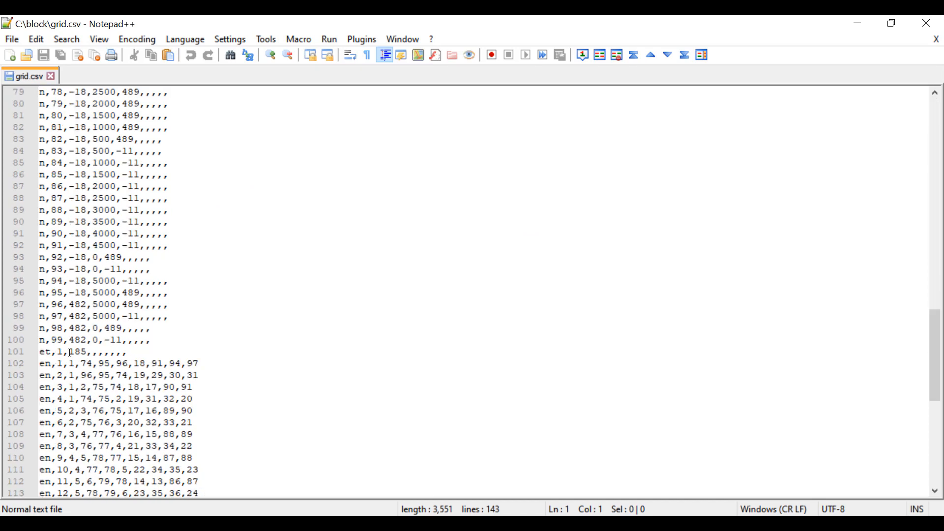
pyautogui.scroll(-3)
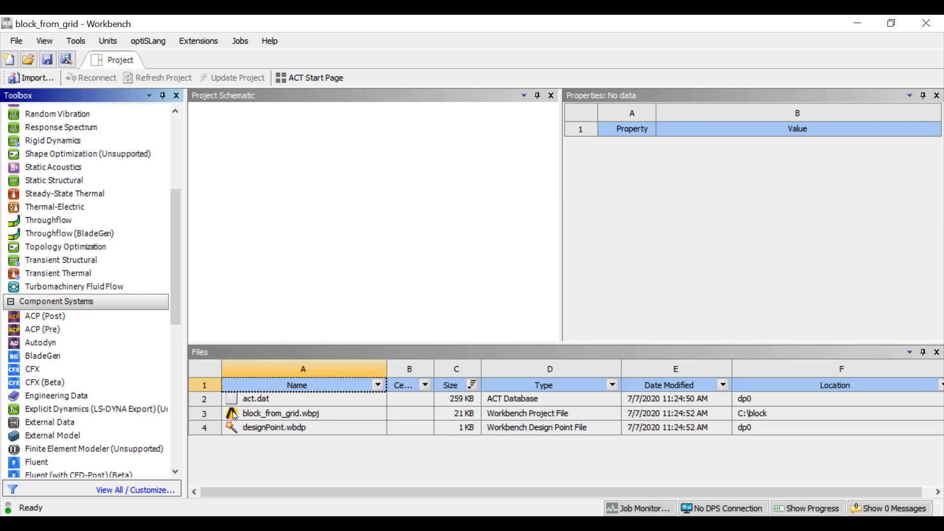
# Add a Mechanical APDL system and give its analysis grid.csv as the input file.
pyautogui.scroll(-3)
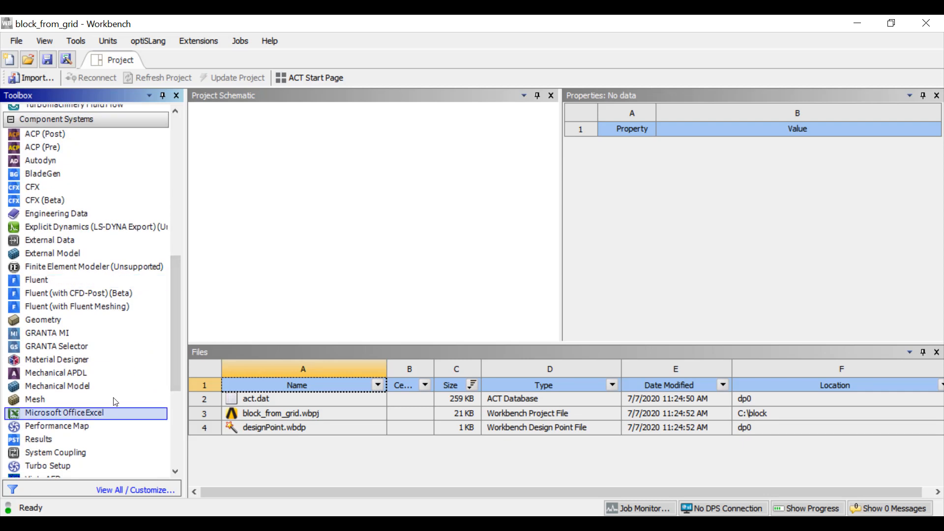
pyautogui.moveTo(55, 373)
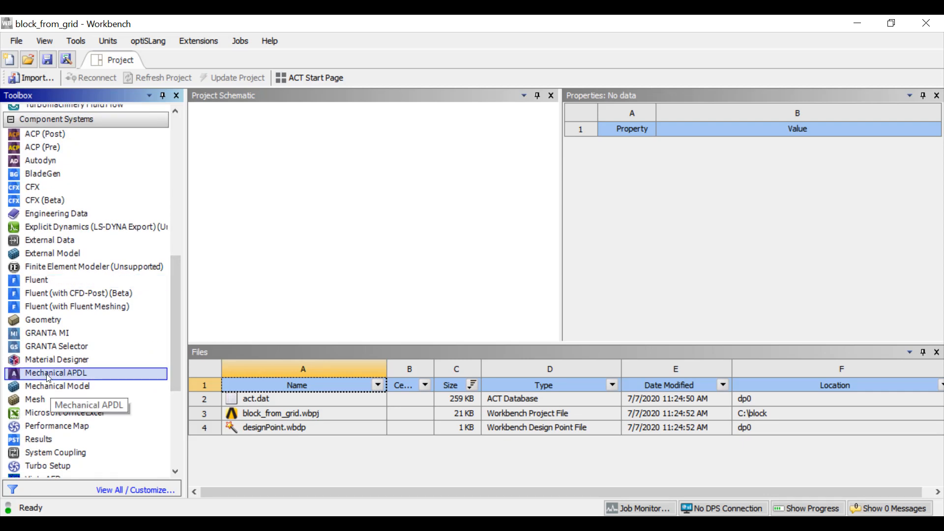
pyautogui.doubleClick(58, 373)
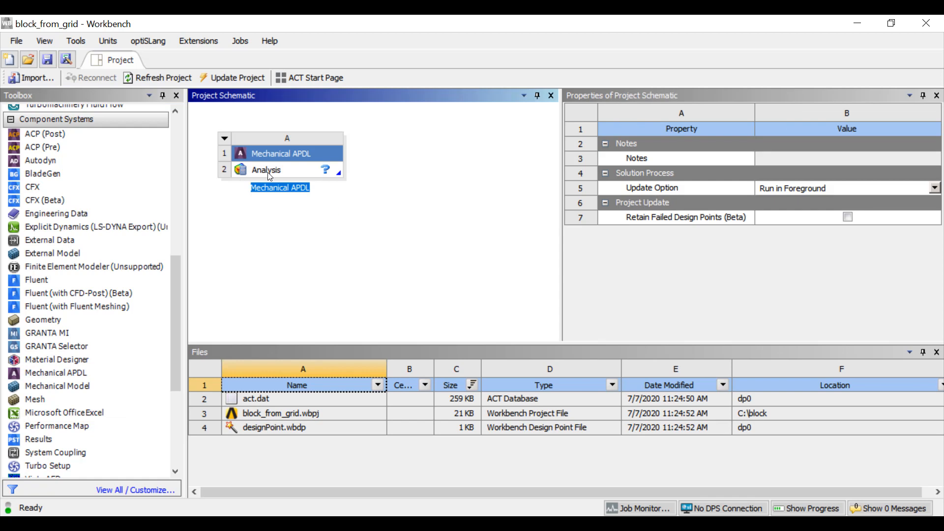
pyautogui.rightClick(264, 169)
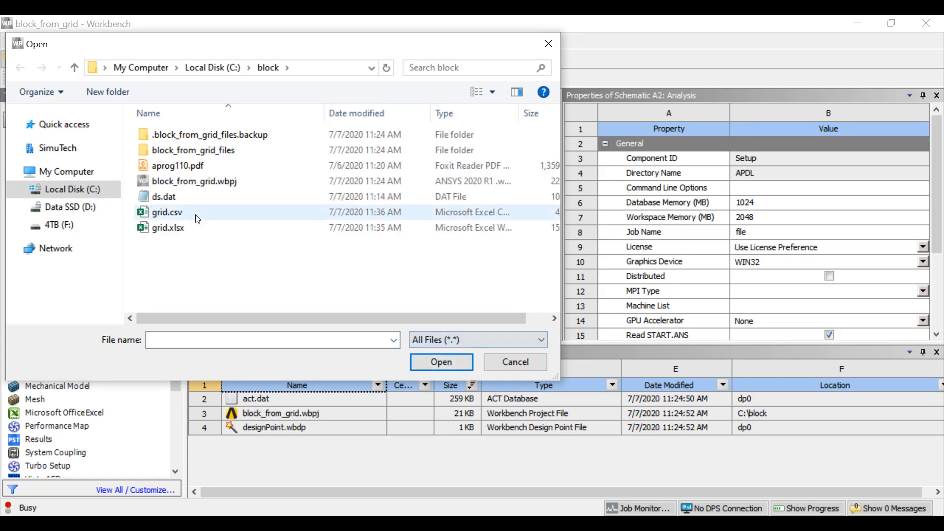
pyautogui.click(514, 362)
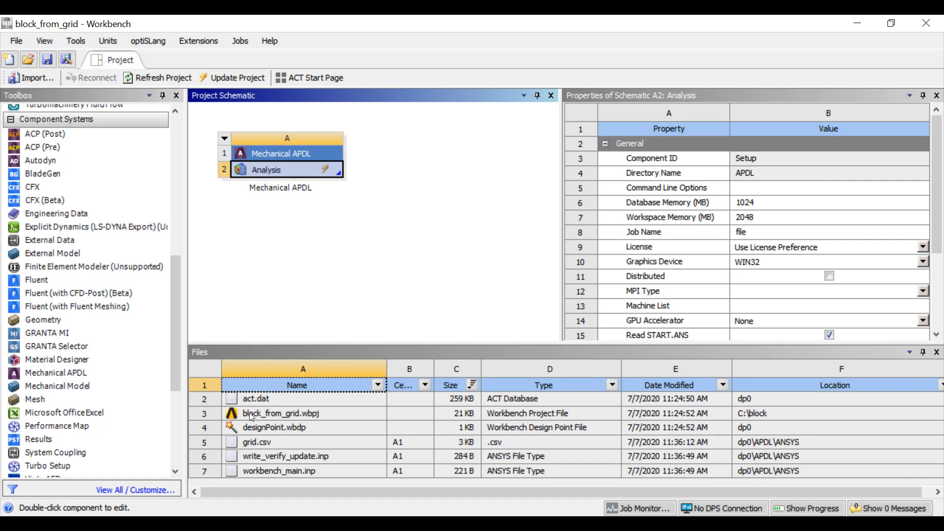
# Update the APDL analysis so it runs grid.csv and writes test.cdb.
pyautogui.rightClick(265, 169)
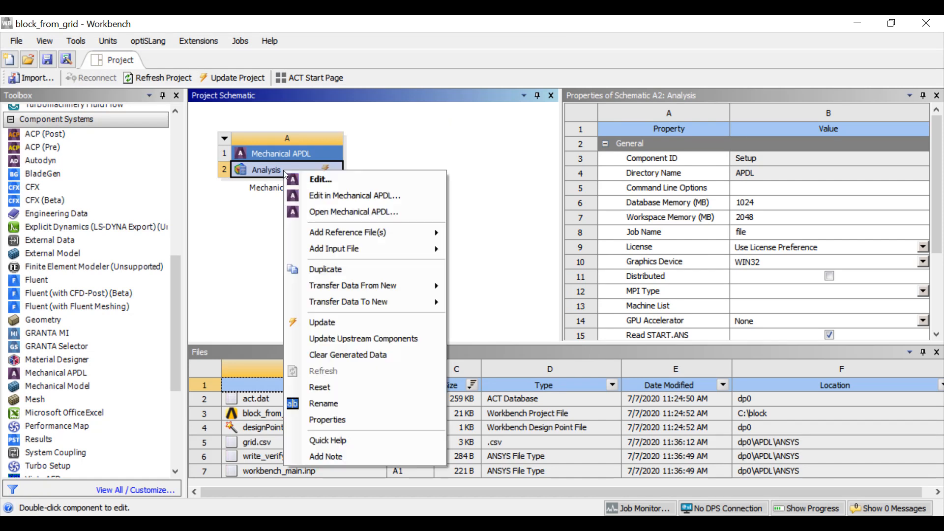
pyautogui.moveTo(326, 328)
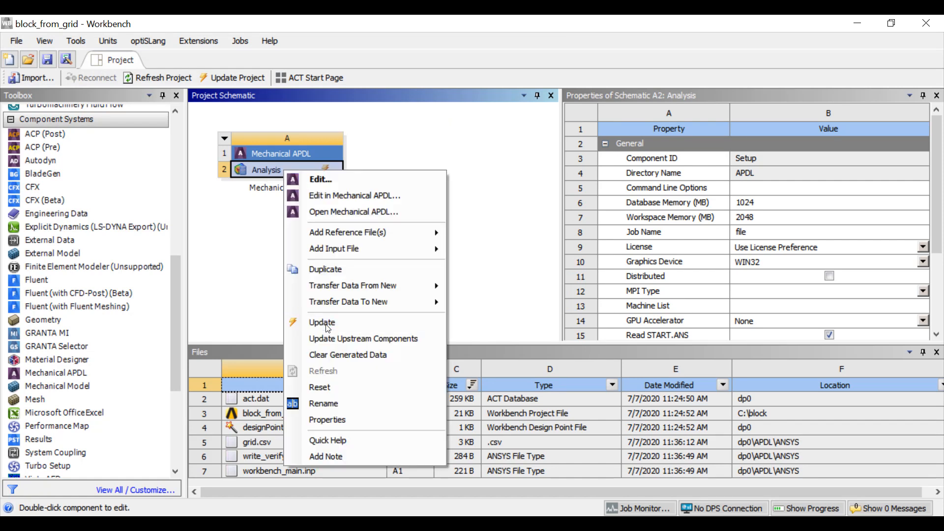
pyautogui.click(322, 323)
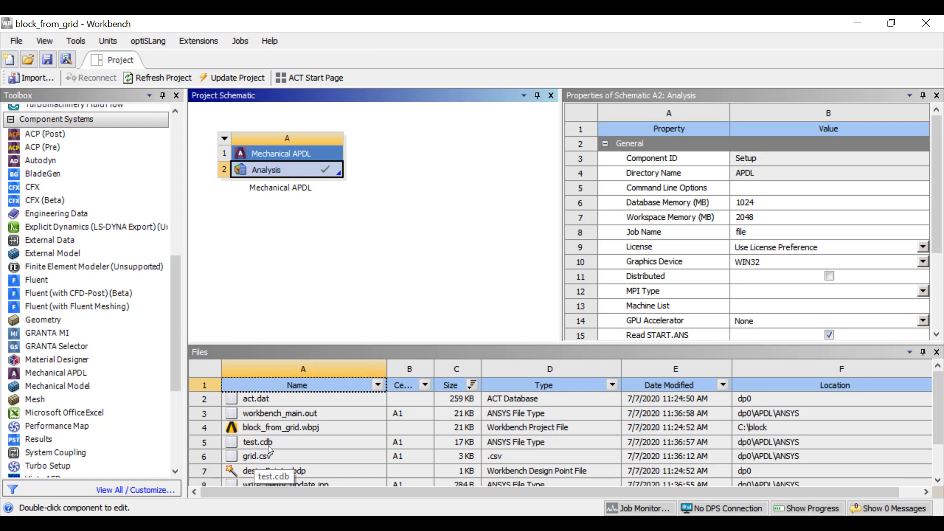
pyautogui.moveTo(278, 449)
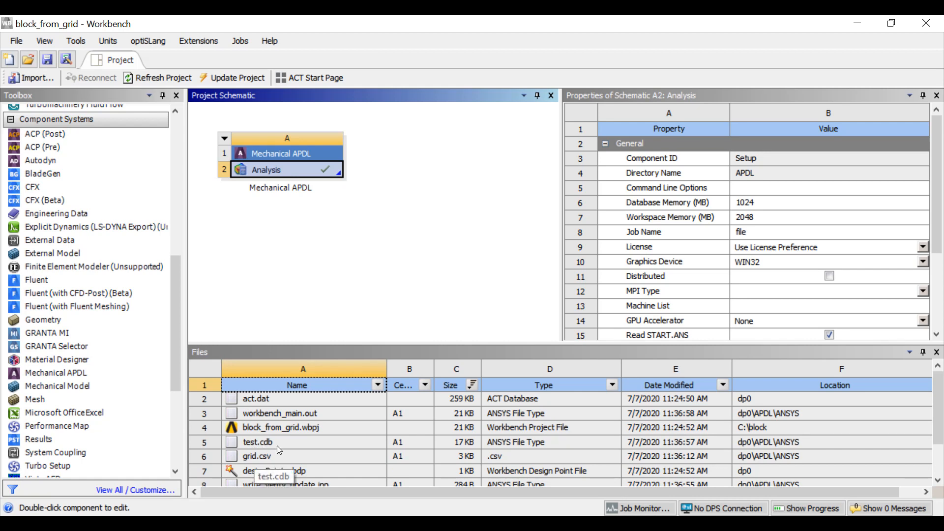
pyautogui.moveTo(211, 229)
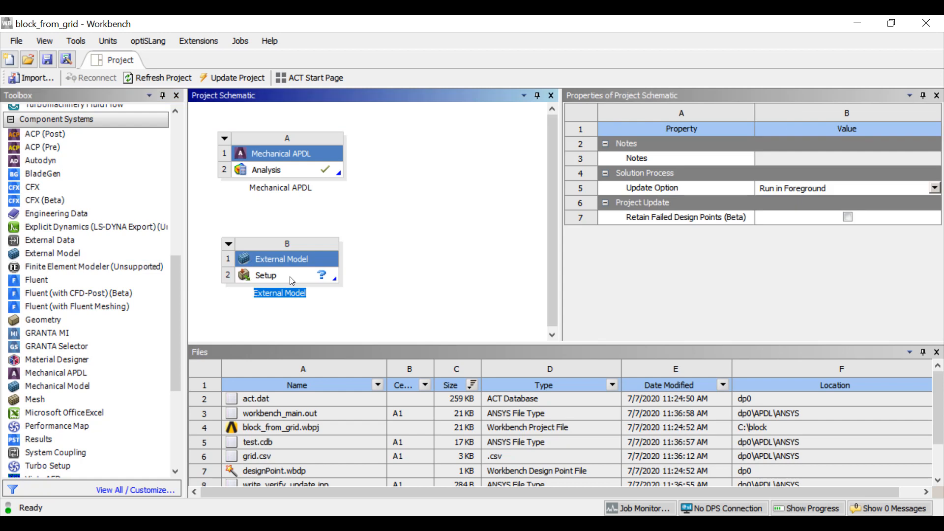
# Edit the External Model setup and load test.cdb from block_from_grid_files\dp0\APDL\ANSYS as its data source.
pyautogui.rightClick(264, 275)
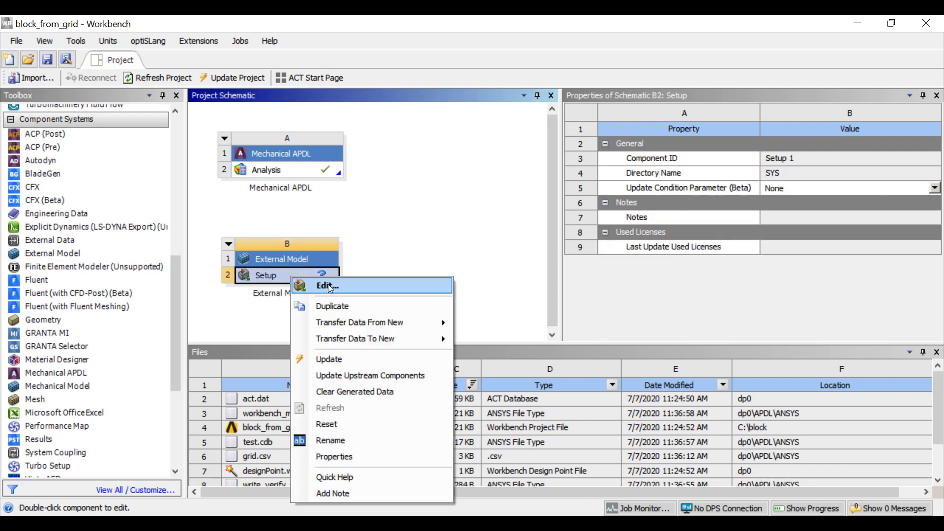
pyautogui.click(326, 285)
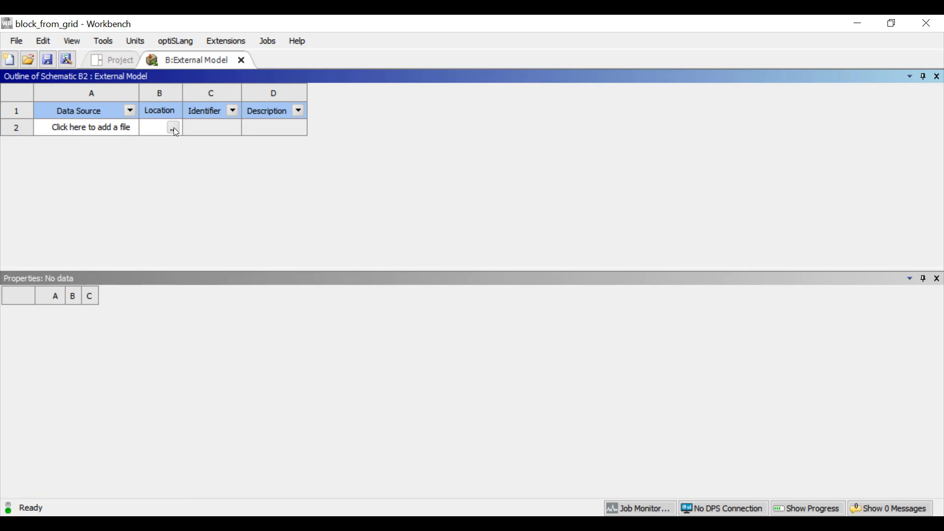
pyautogui.click(173, 127)
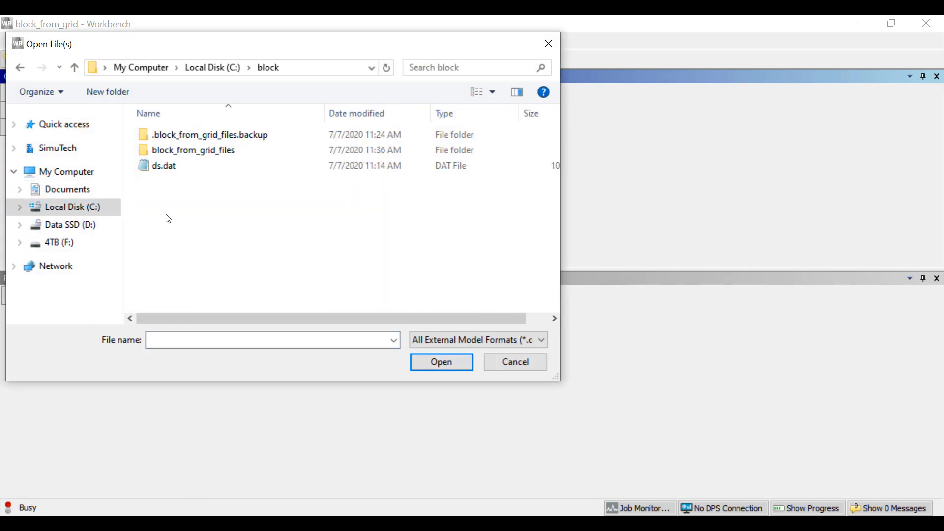
pyautogui.doubleClick(194, 150)
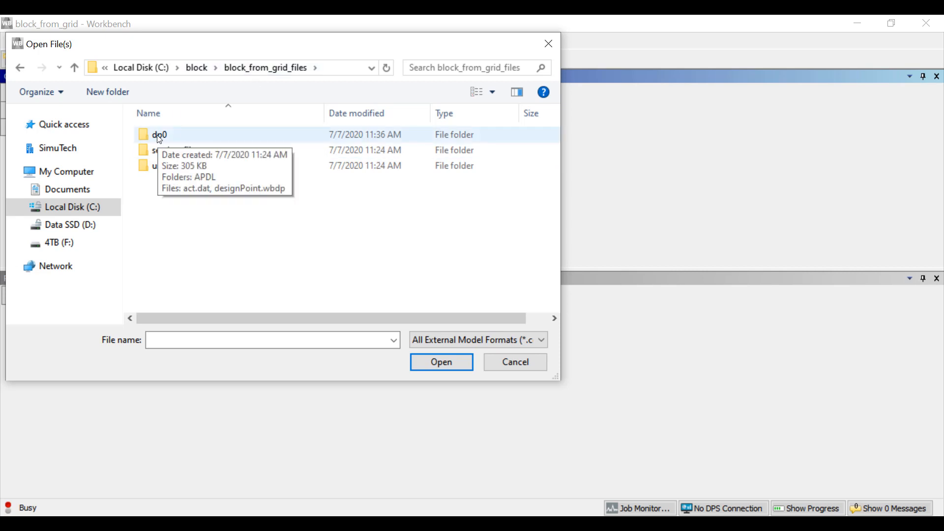
pyautogui.doubleClick(160, 135)
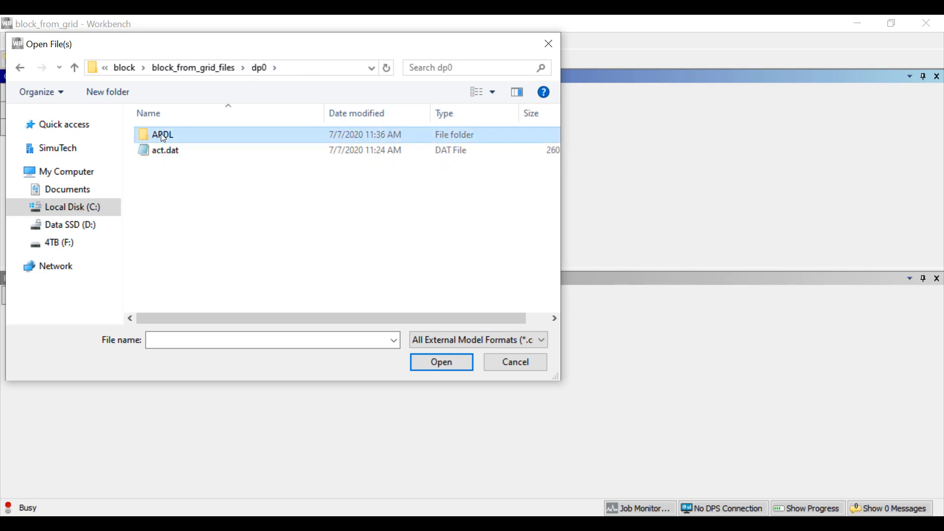
pyautogui.doubleClick(162, 135)
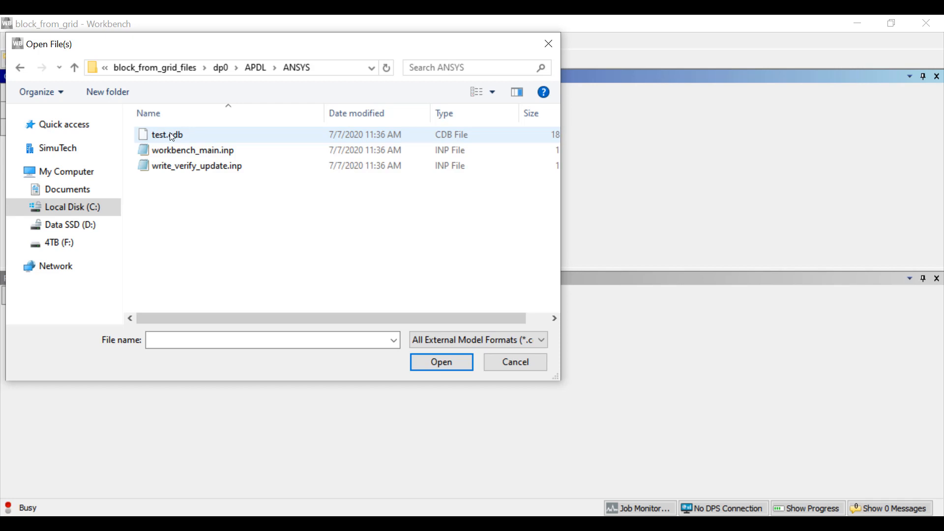
pyautogui.click(166, 135)
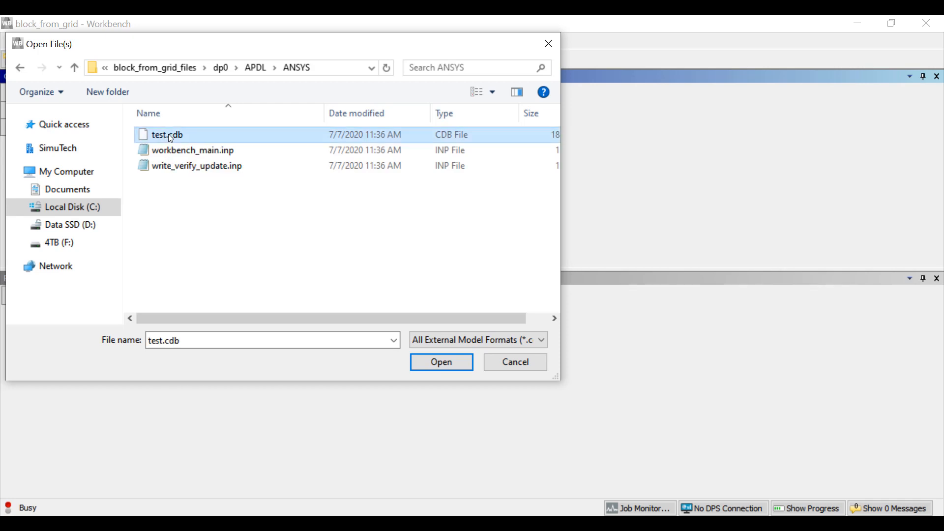
pyautogui.click(441, 362)
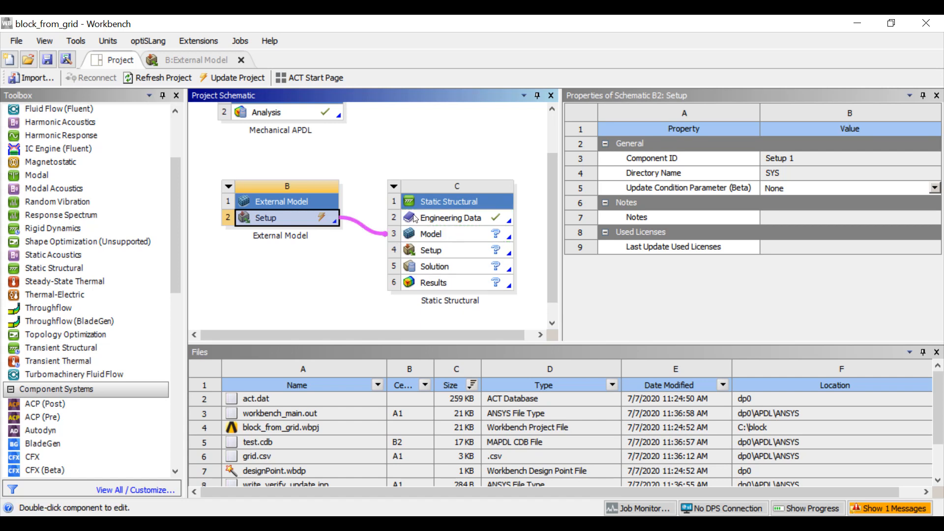
# Update the External Model setup and the Static Structural model from test.cdb.
pyautogui.rightClick(264, 218)
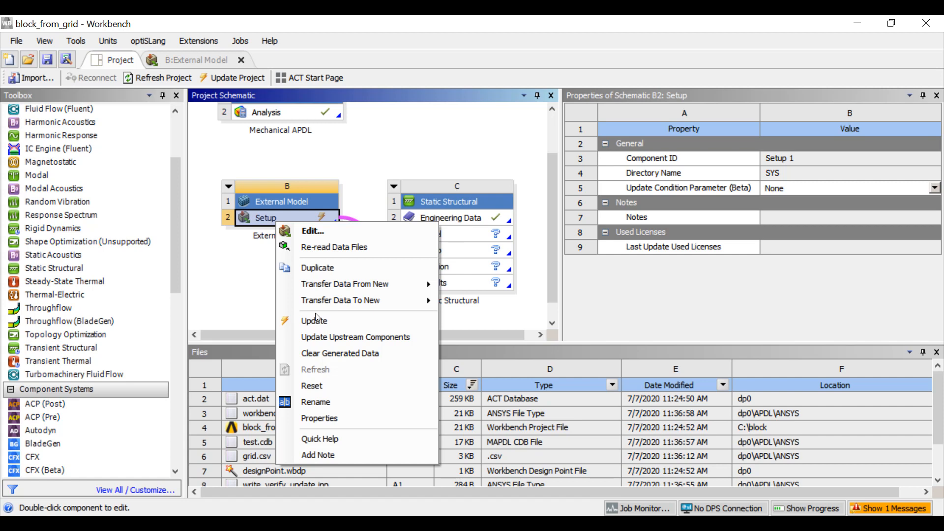
pyautogui.click(313, 320)
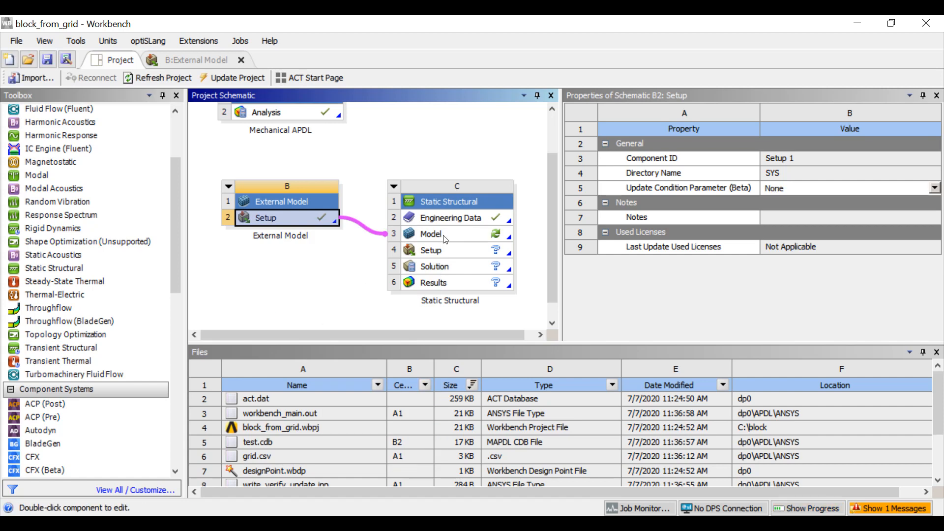
pyautogui.rightClick(430, 234)
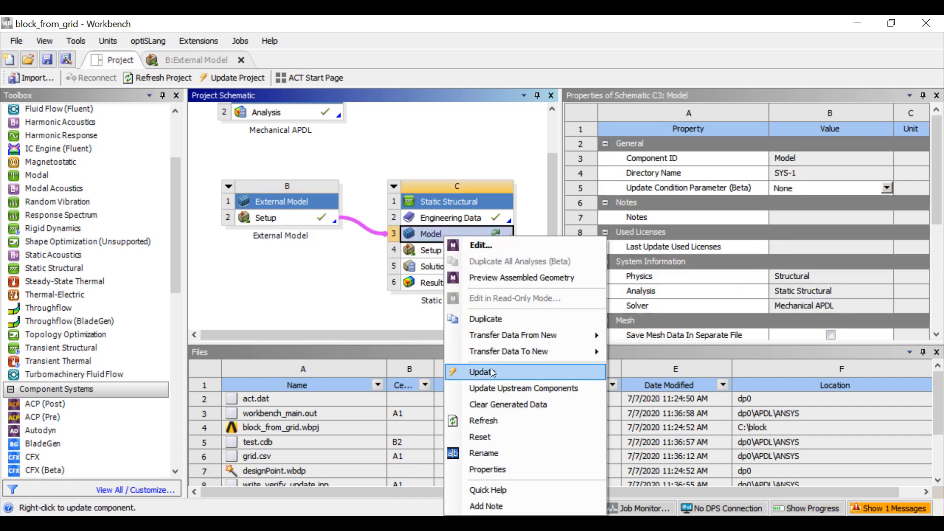
pyautogui.click(482, 372)
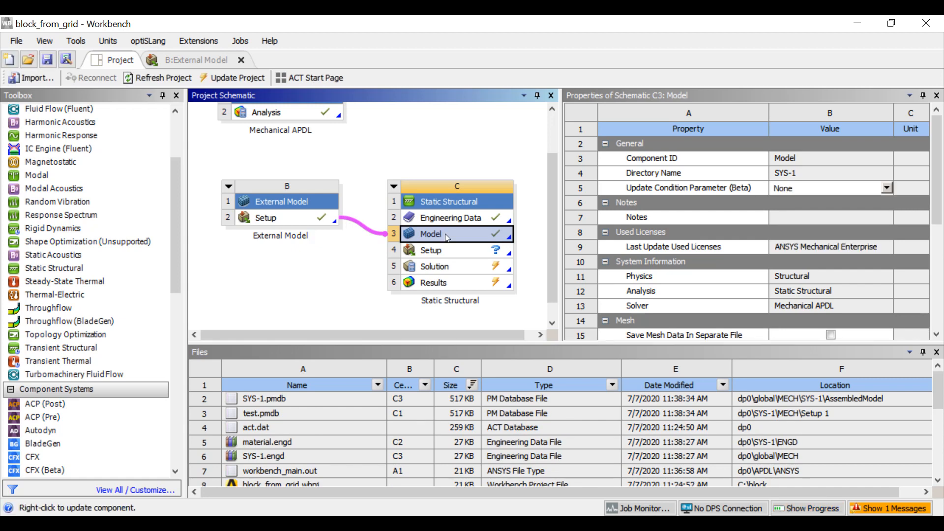
# Launch the structural model in Mechanical and show the imported meshed block.
pyautogui.doubleClick(430, 234)
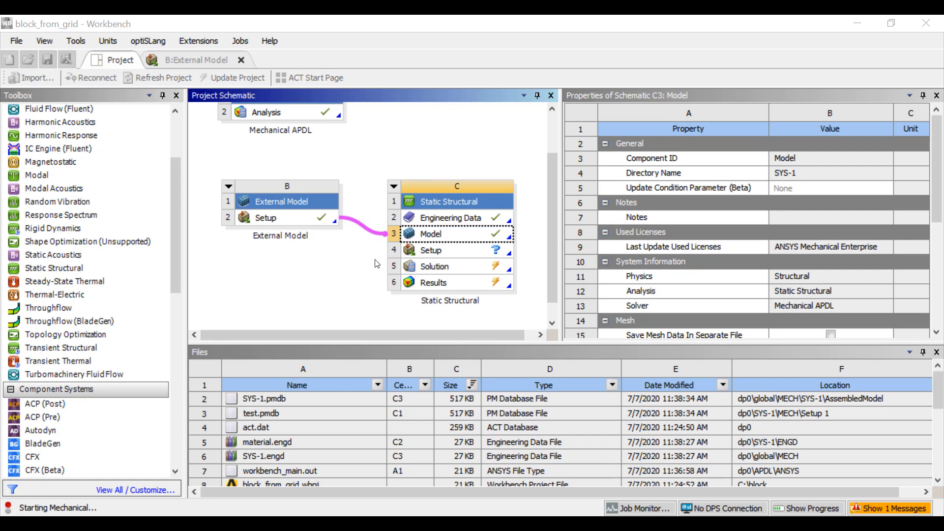
pyautogui.doubleClick(455, 235)
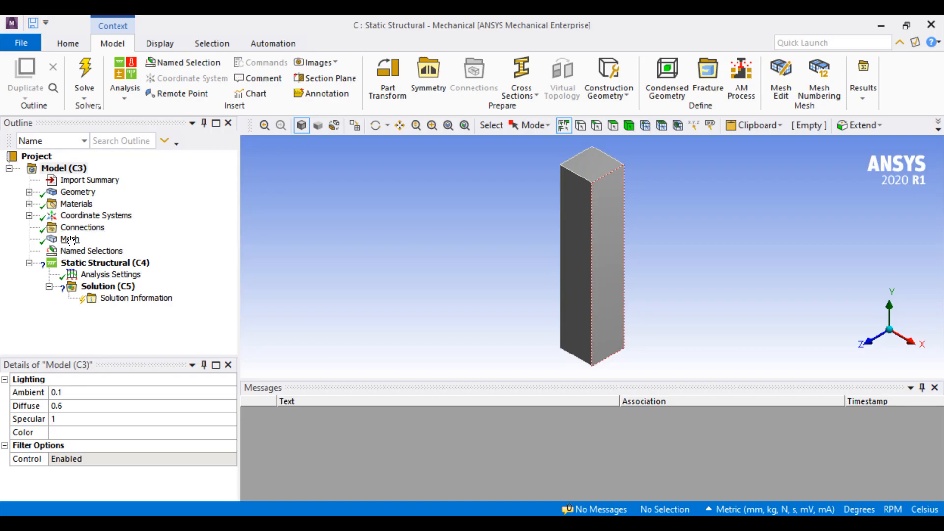
pyautogui.click(69, 239)
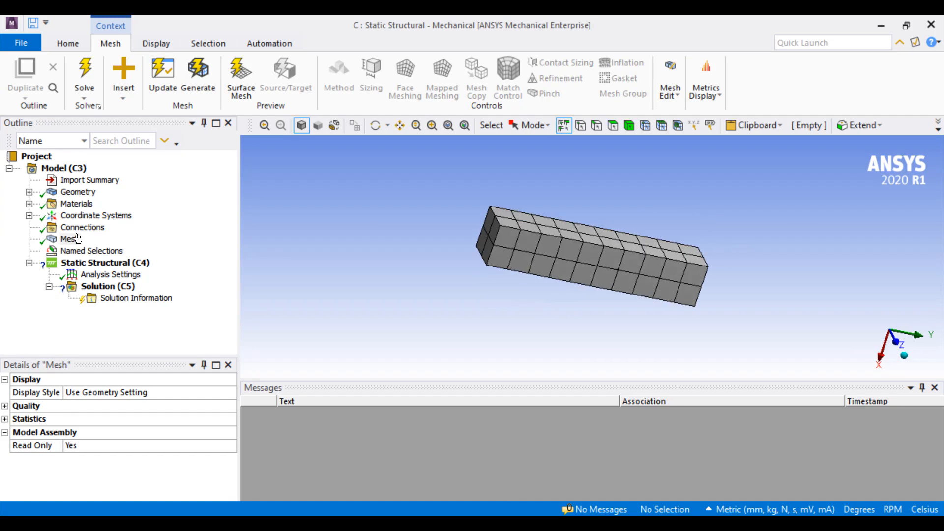